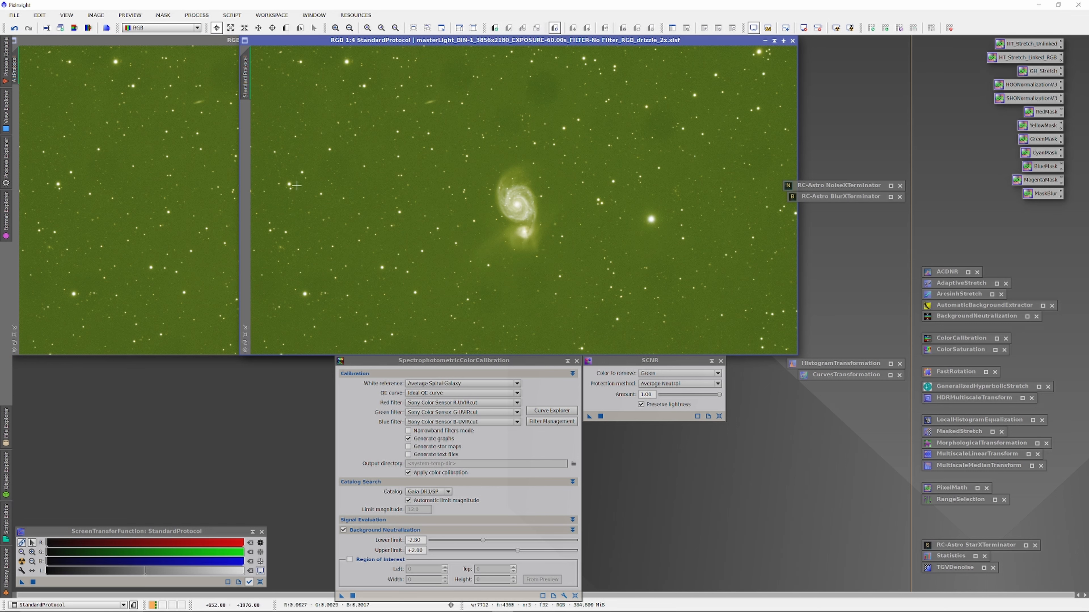
pyautogui.moveTo(522, 202)
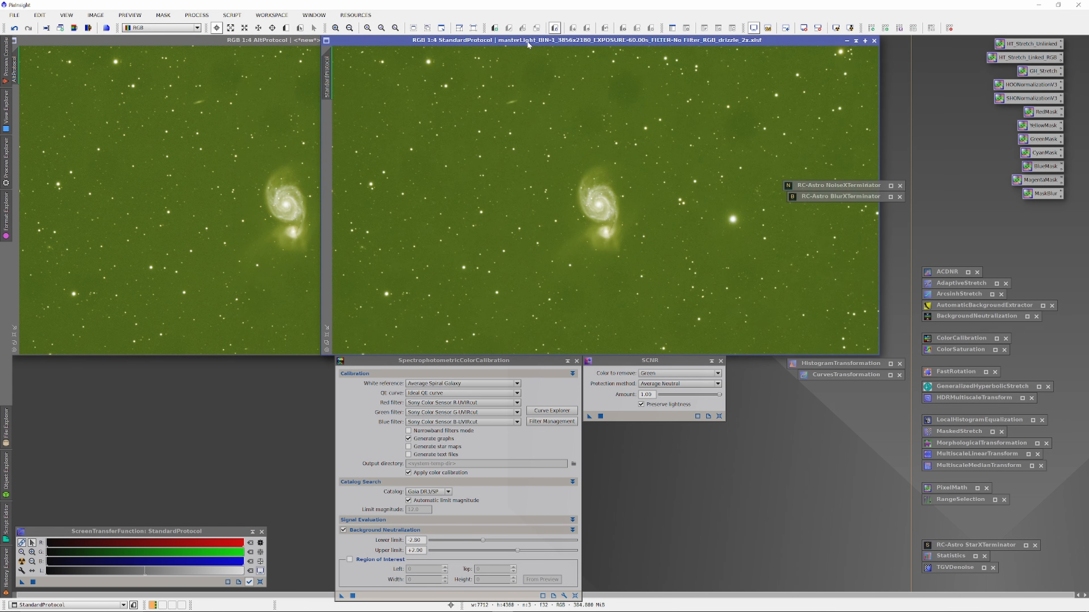
pyautogui.moveTo(542, 219)
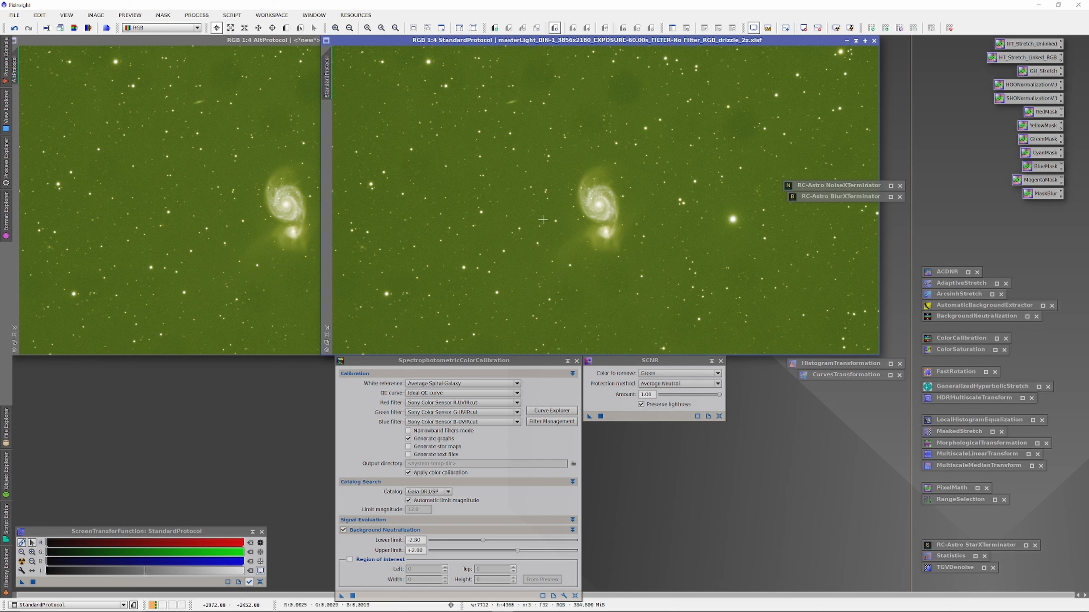
pyautogui.moveTo(452, 307)
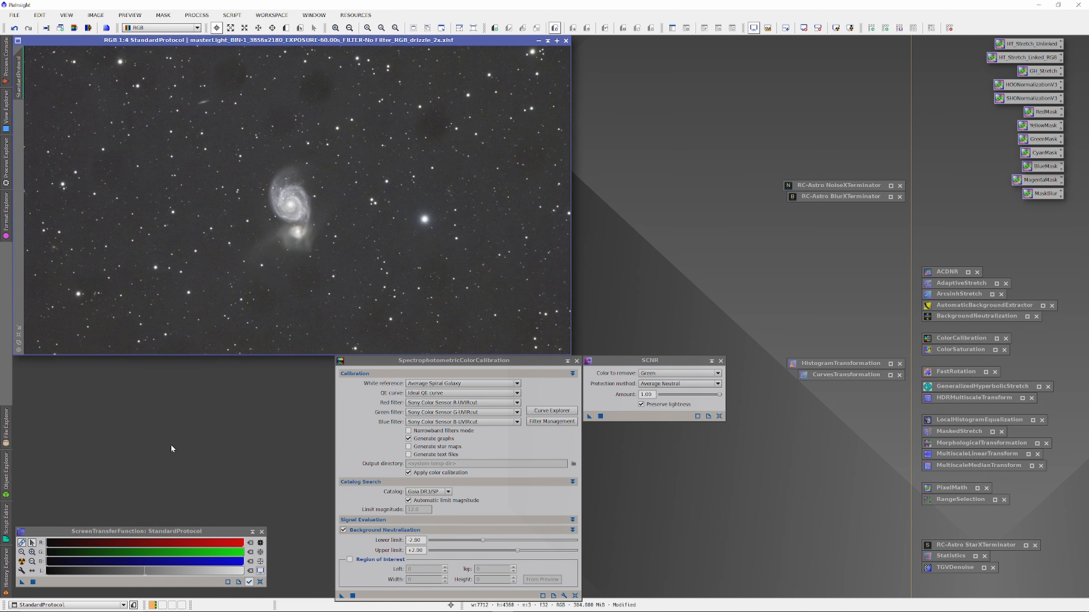
pyautogui.moveTo(341, 397)
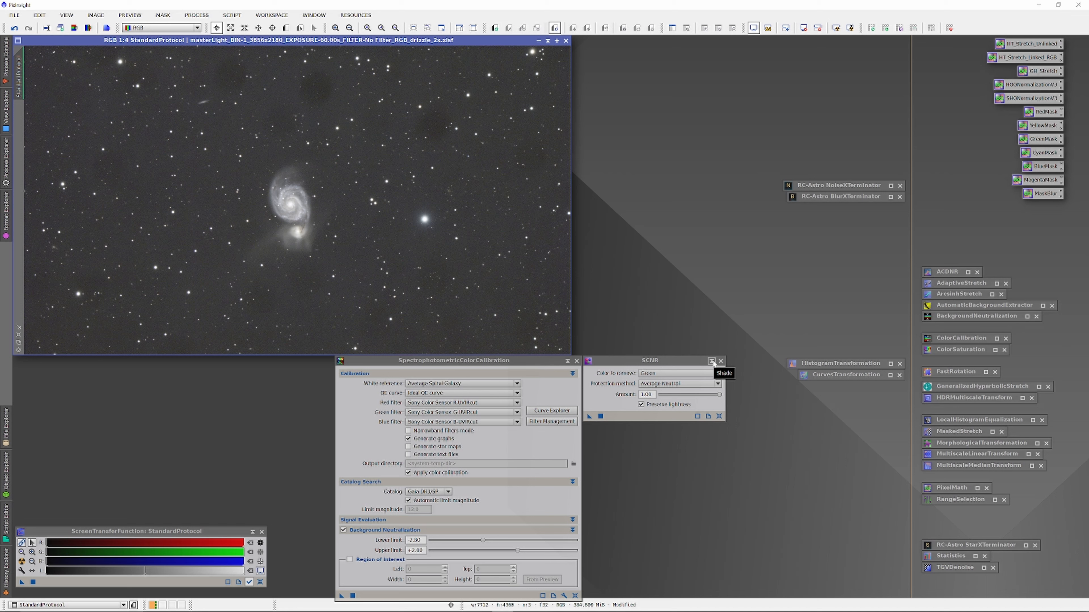
# Iconize the SCNR green-removal window so it sits as a saved icon
pyautogui.click(711, 362)
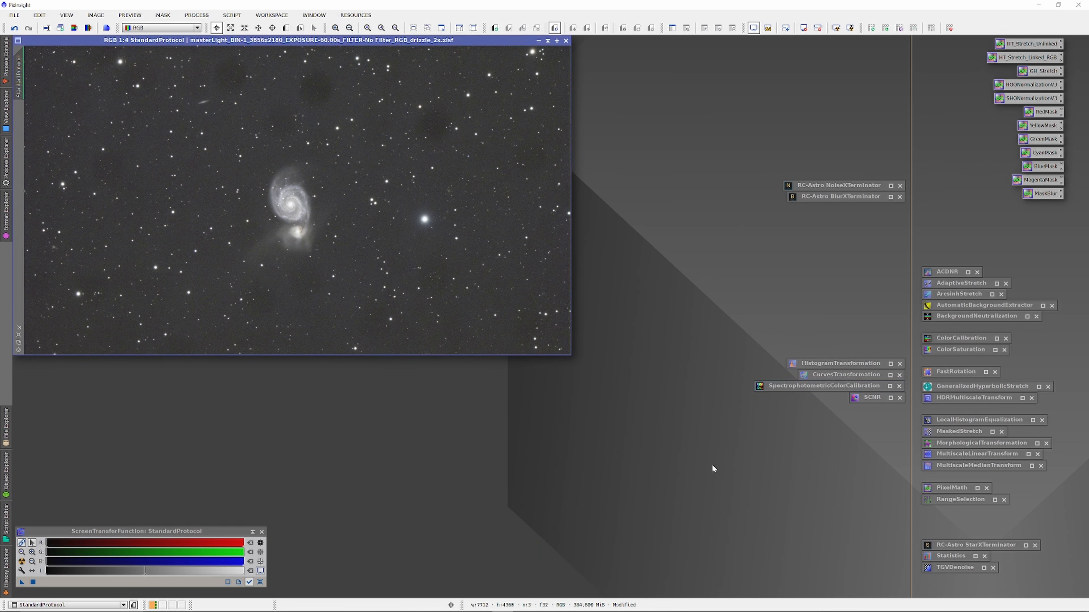
pyautogui.moveTo(580, 460)
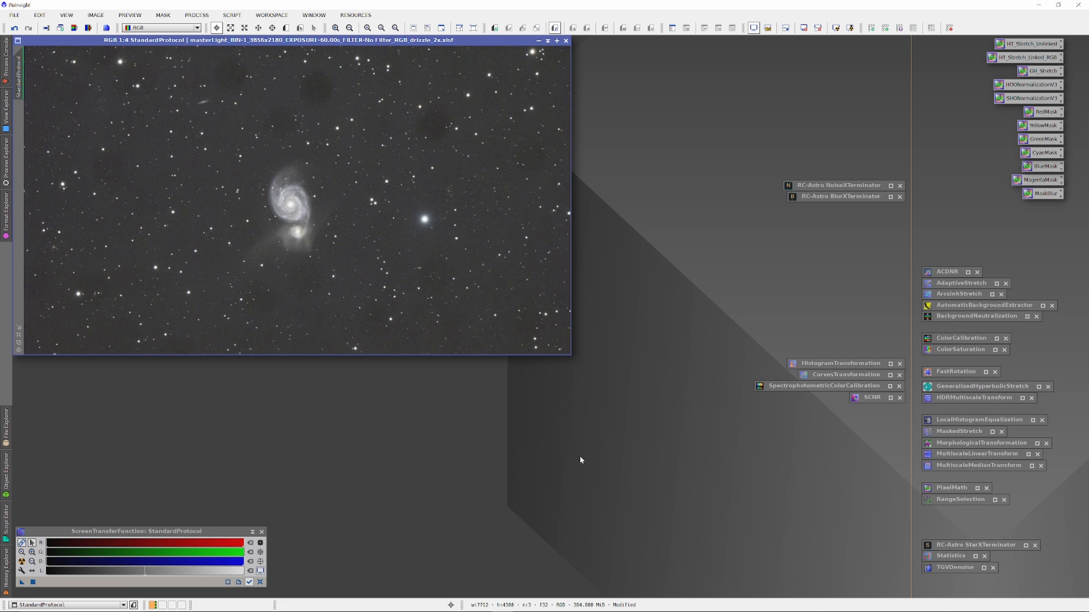
pyautogui.moveTo(830, 190)
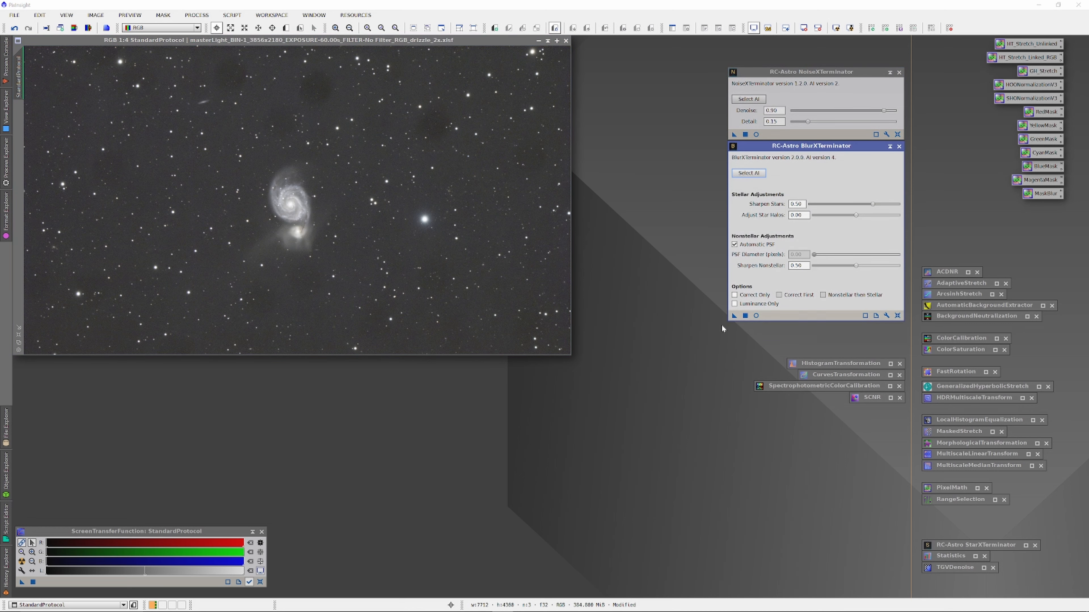
pyautogui.moveTo(833, 166)
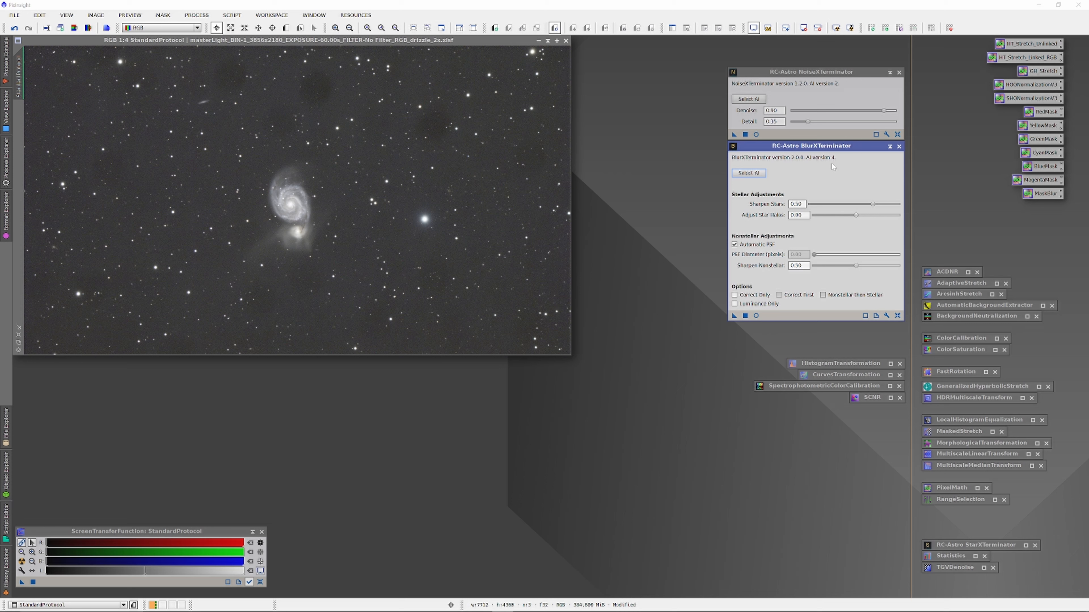
pyautogui.moveTo(690, 302)
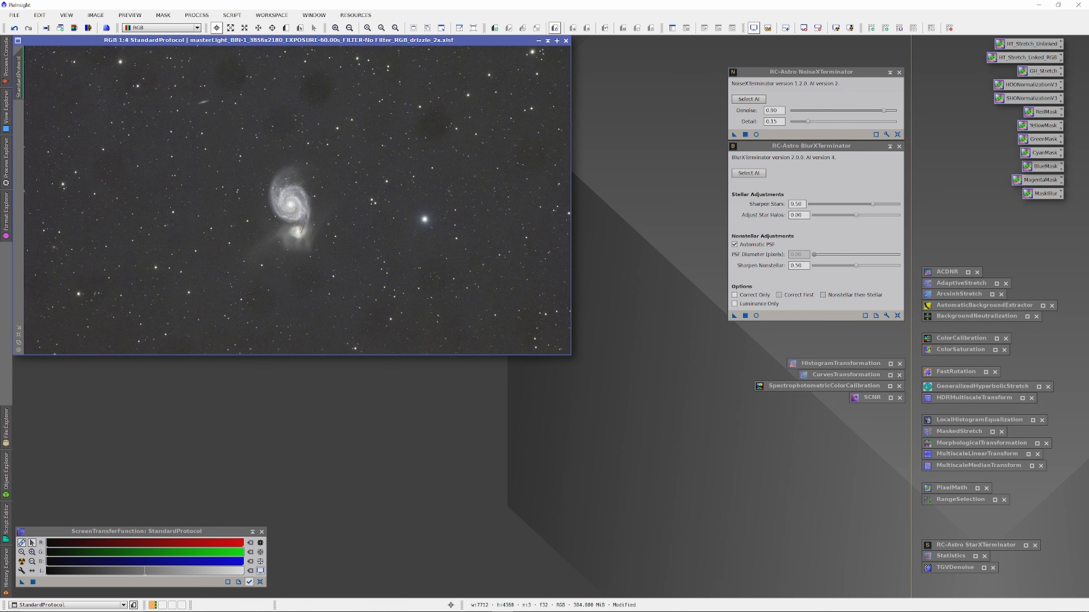
pyautogui.moveTo(517, 352)
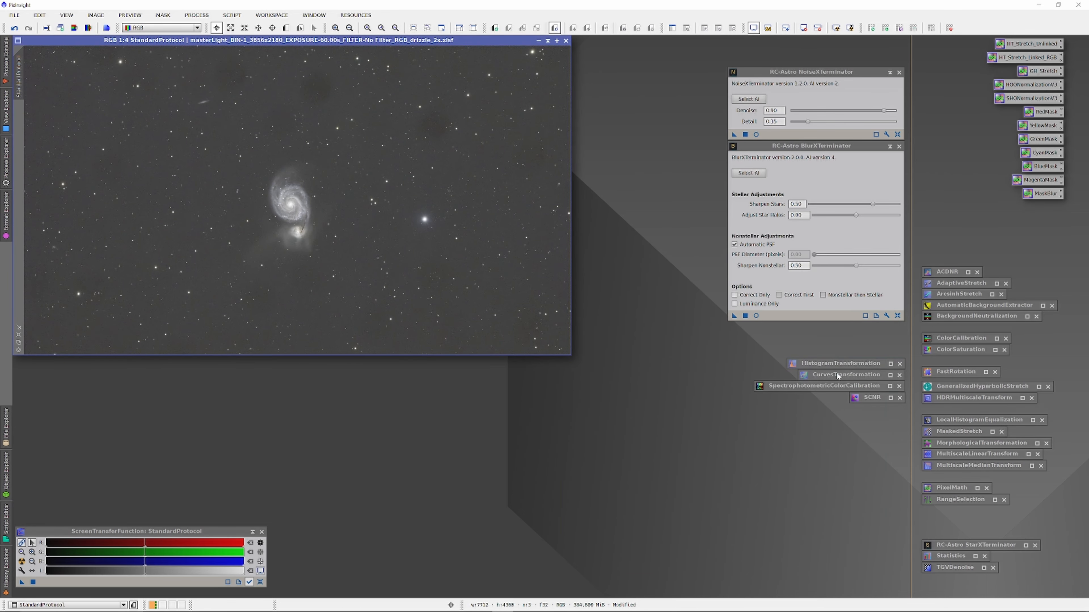
# Shape a curve with Real-Time Preview that darkens shadows and boosts mid-tone contrast
pyautogui.click(846, 374)
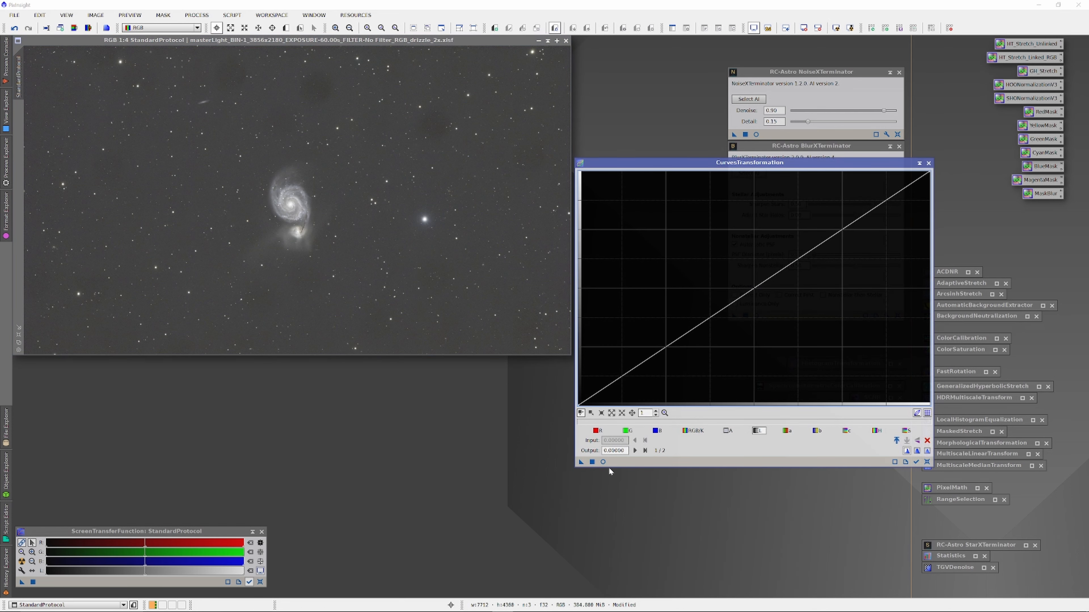
pyautogui.click(601, 462)
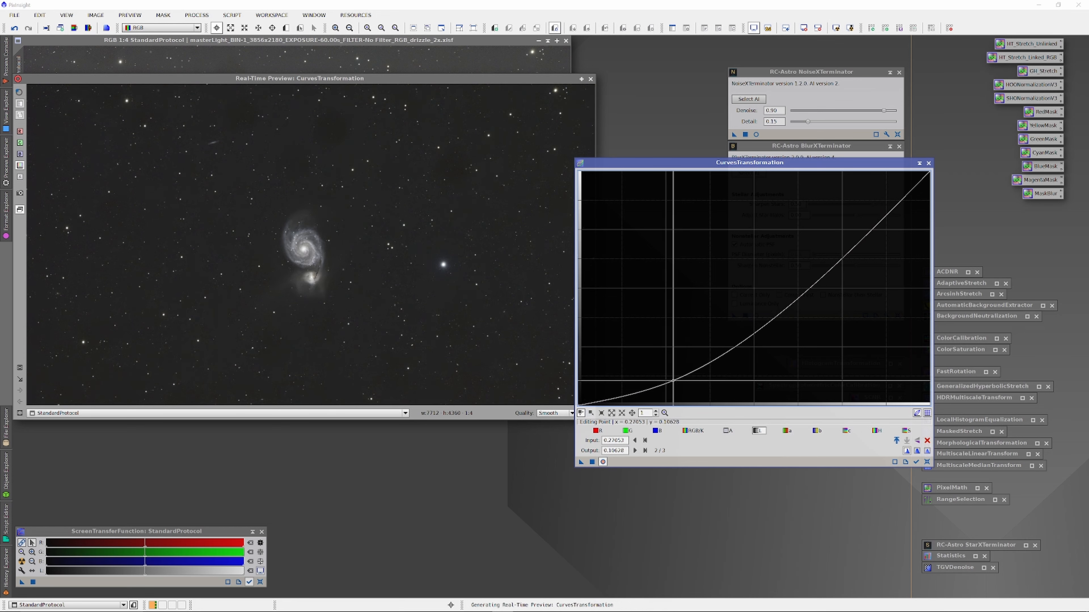
pyautogui.moveTo(677, 385); pyautogui.dragTo(688, 382)
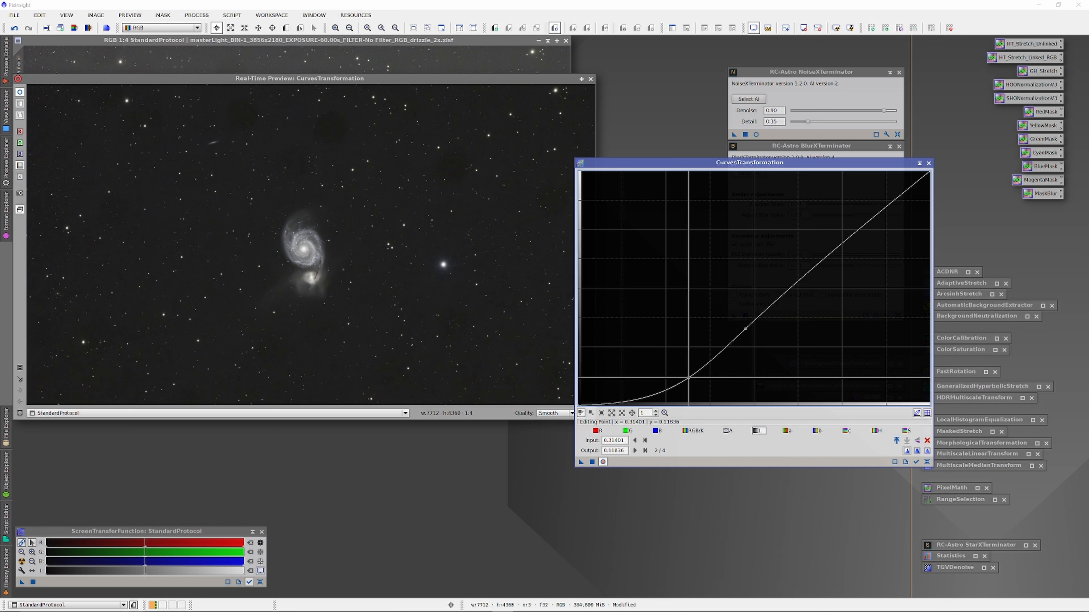
pyautogui.moveTo(744, 328); pyautogui.dragTo(744, 329)
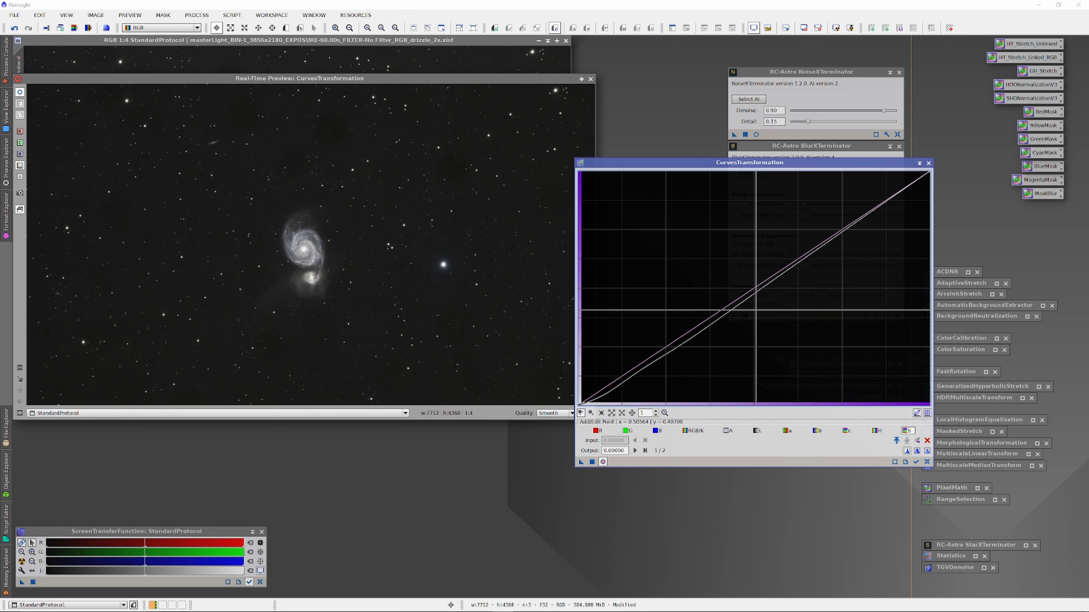
# Finish tweaking the curve before applying it to the M51 image
pyautogui.click(773, 248)
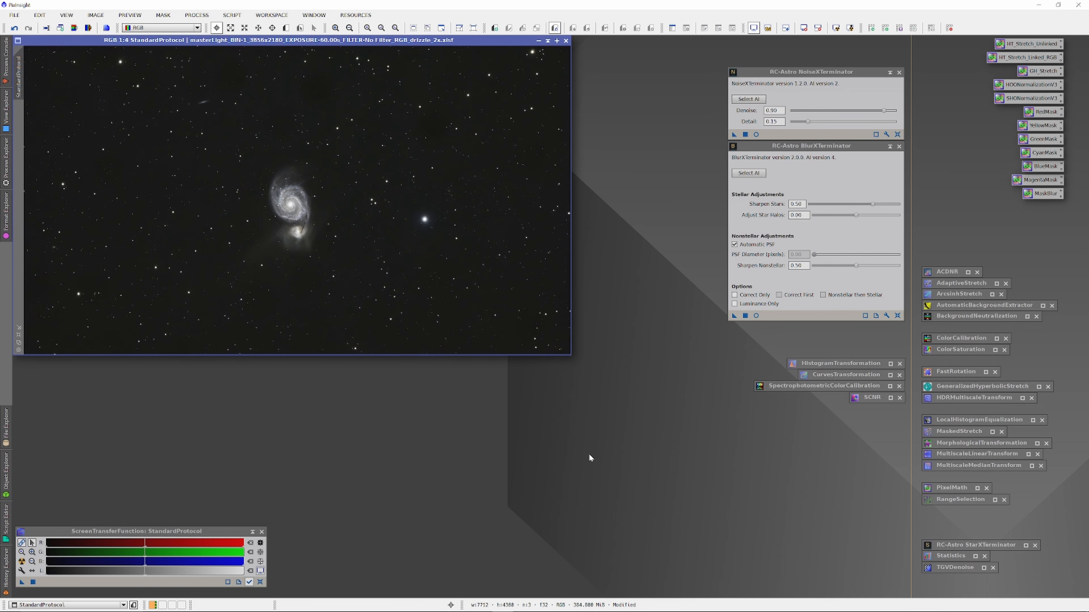
pyautogui.moveTo(284, 195)
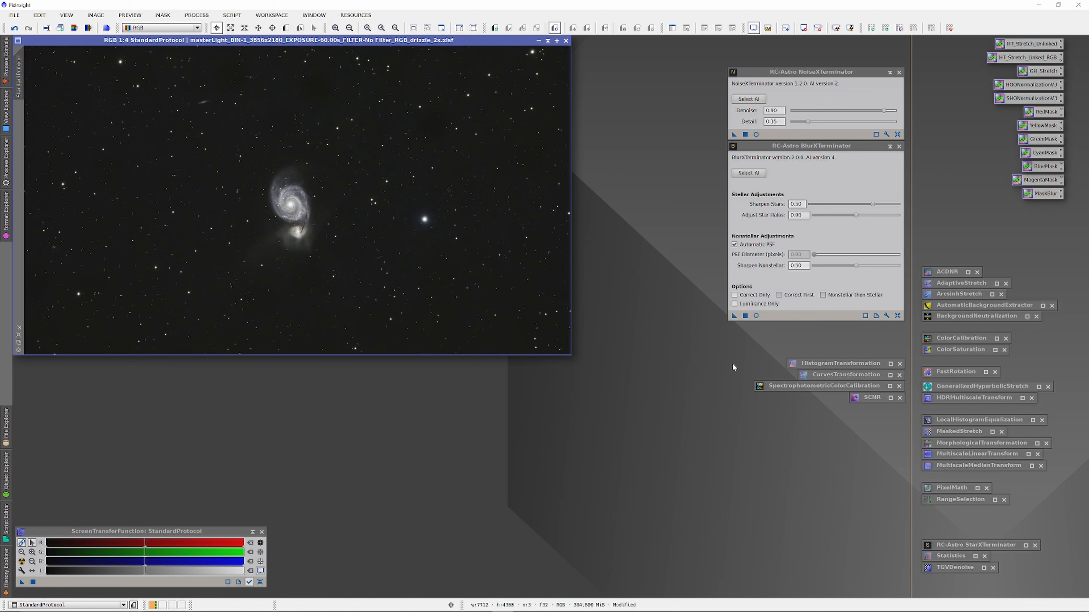
# Browse the PROCESS and SCRIPT menus and launch DynamicCrop
pyautogui.click(196, 14)
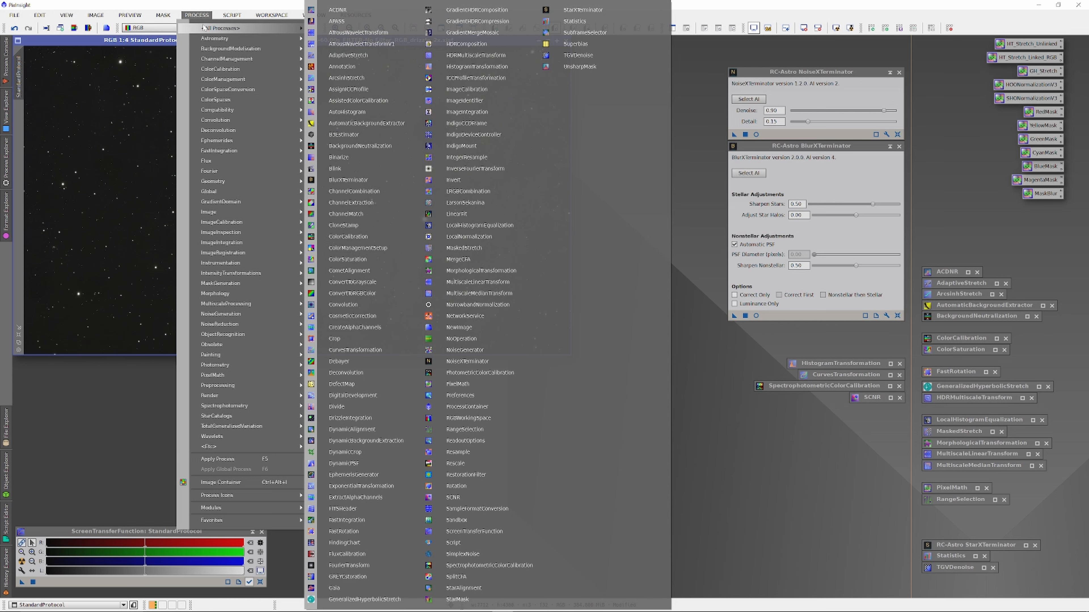
pyautogui.click(231, 14)
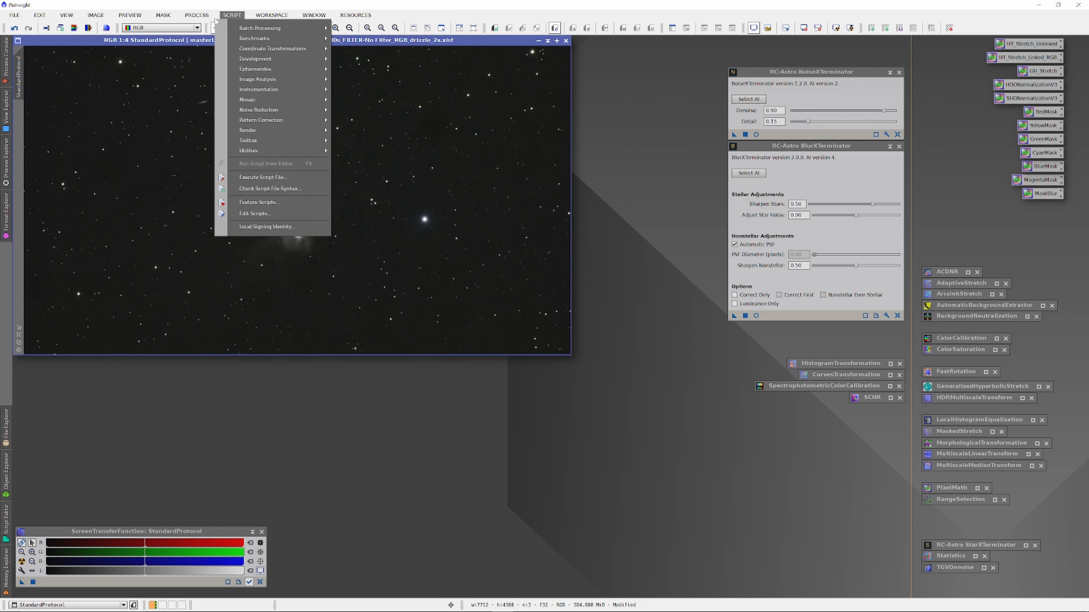
pyautogui.click(195, 15)
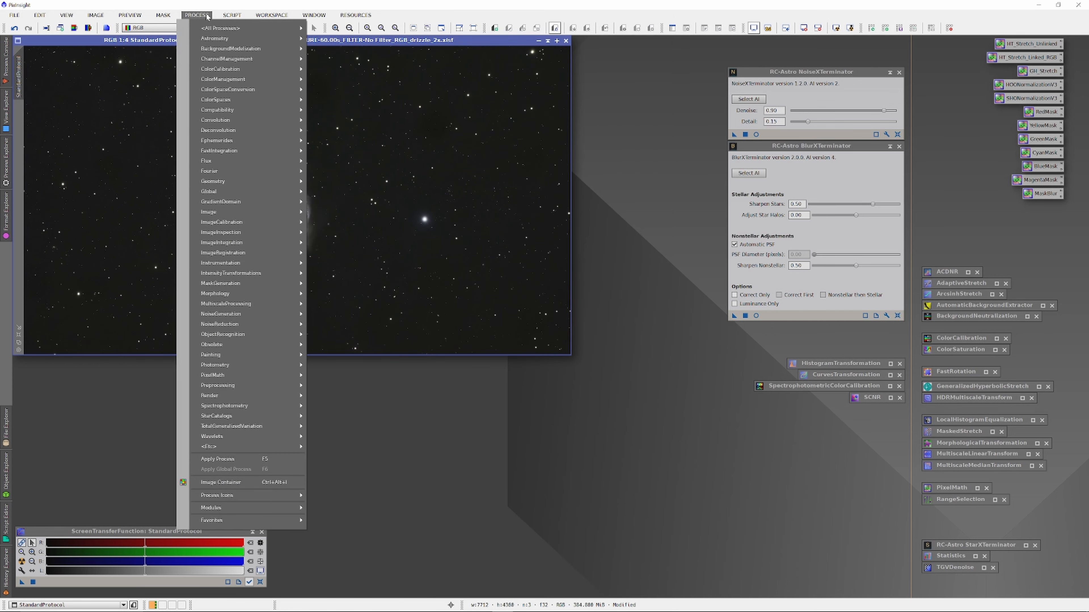
pyautogui.click(220, 28)
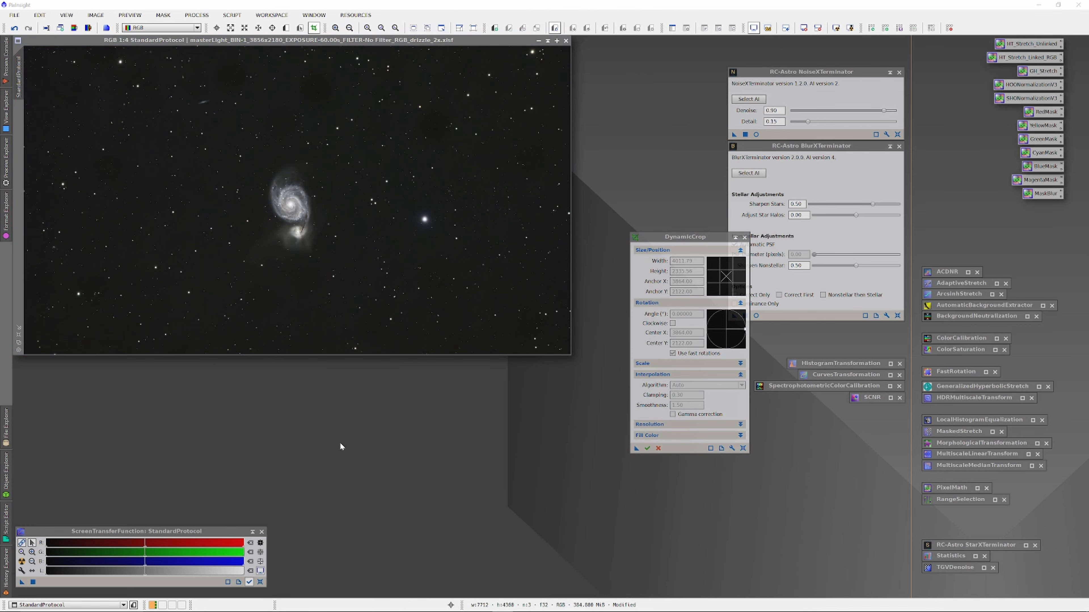
pyautogui.moveTo(158, 89)
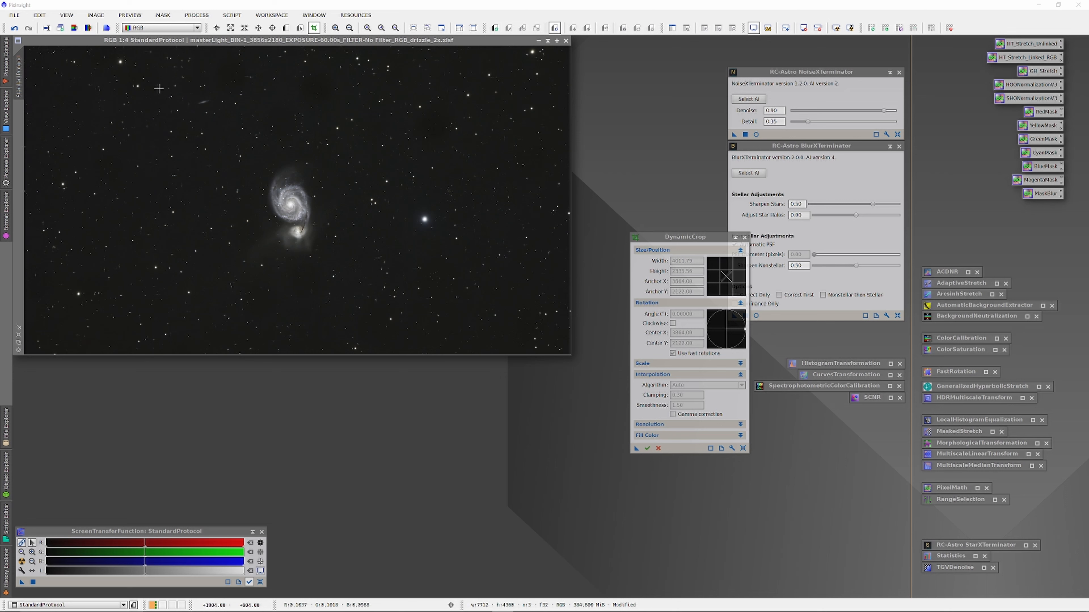
# Outline a crop box around the galaxy and rotate the frame a few degrees
pyautogui.moveTo(158, 89); pyautogui.dragTo(327, 231)
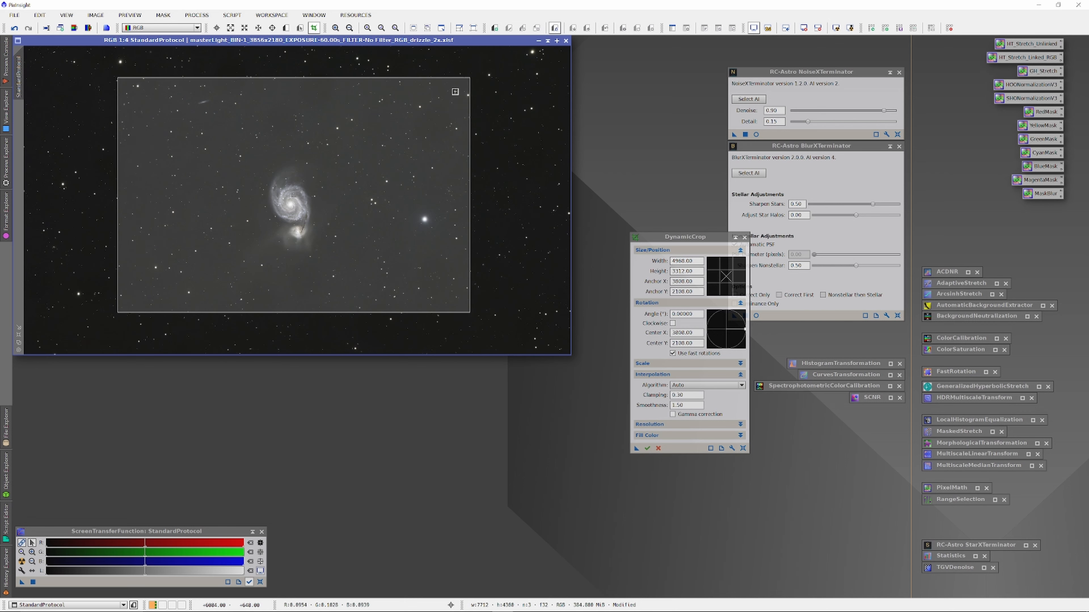
pyautogui.moveTo(454, 91); pyautogui.dragTo(480, 82)
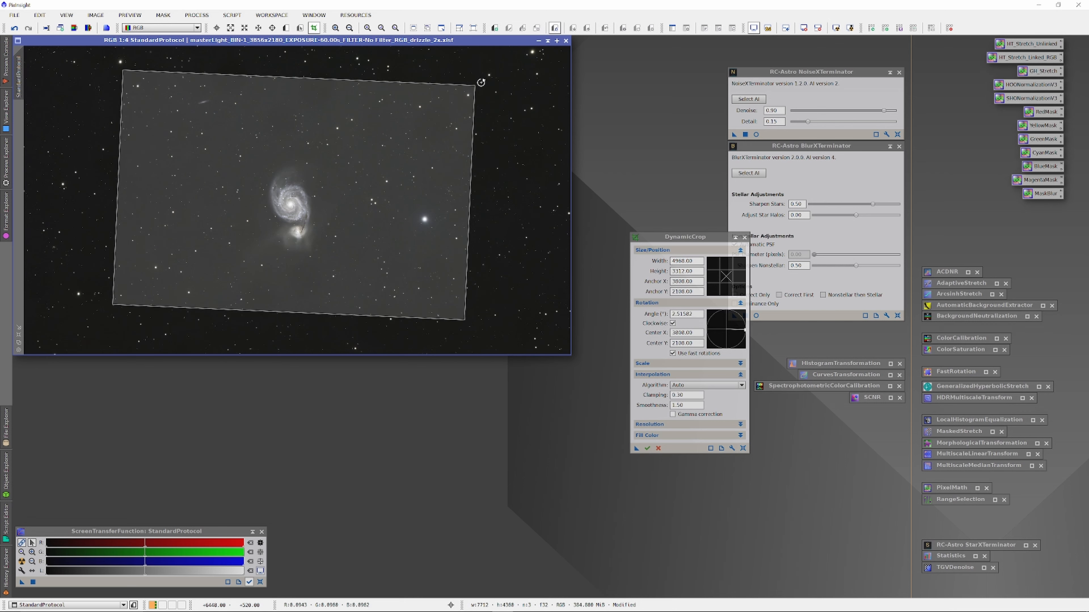
pyautogui.moveTo(480, 81); pyautogui.dragTo(495, 129)
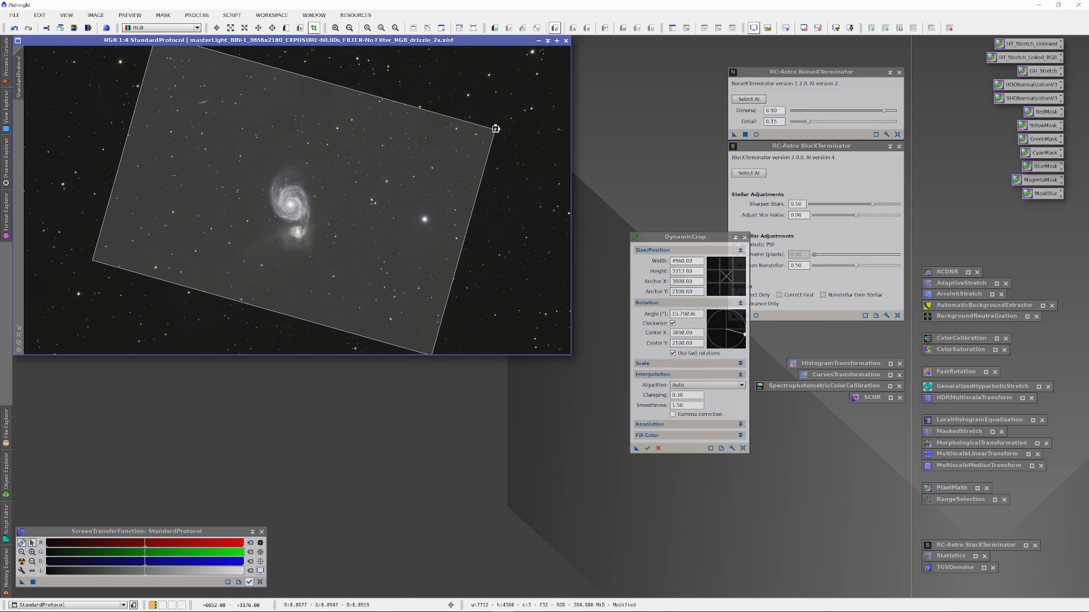
pyautogui.moveTo(495, 128); pyautogui.dragTo(402, 353)
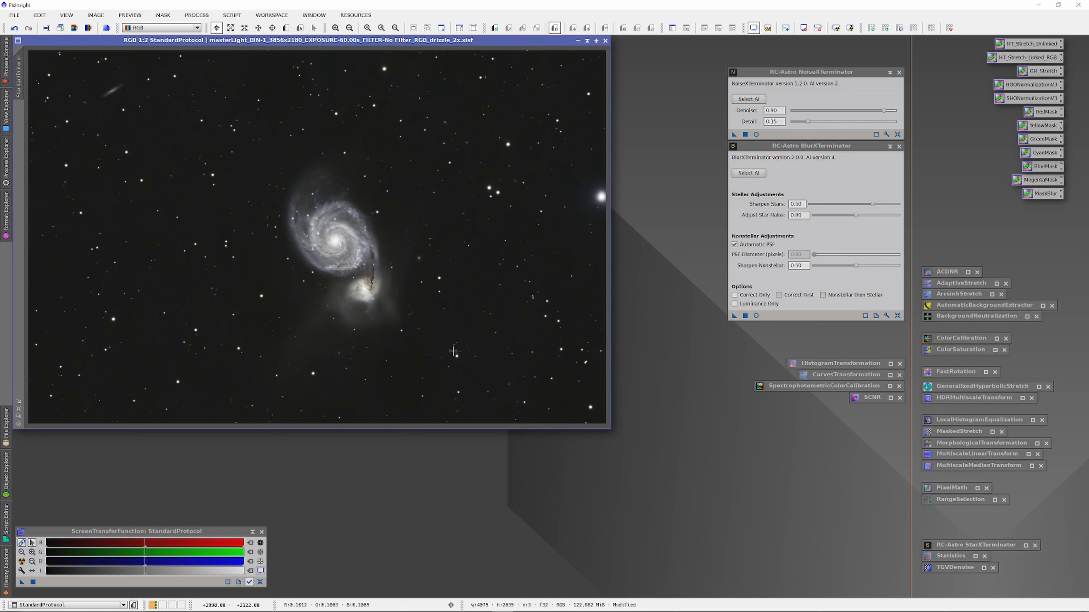
pyautogui.moveTo(576, 391)
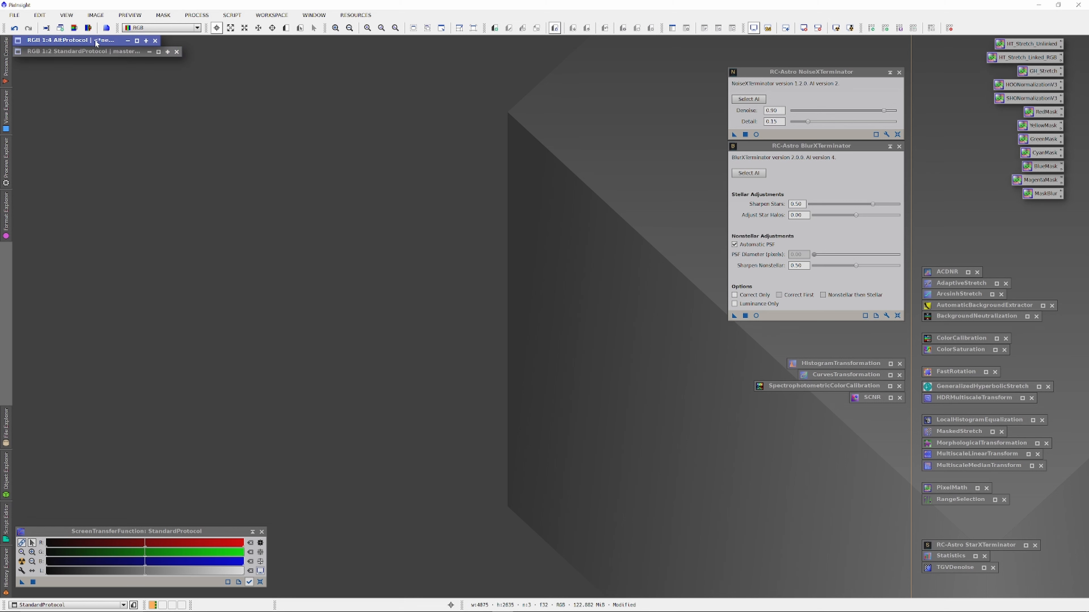
# Deiconize the AltProtocol image window back onto the workspace
pyautogui.click(63, 39)
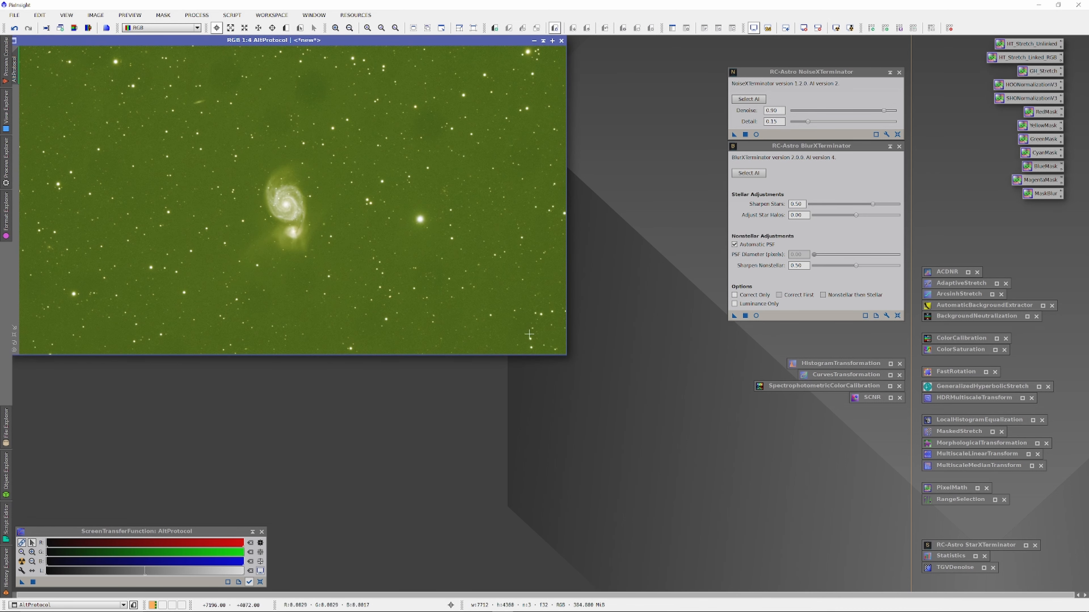
pyautogui.moveTo(801, 436)
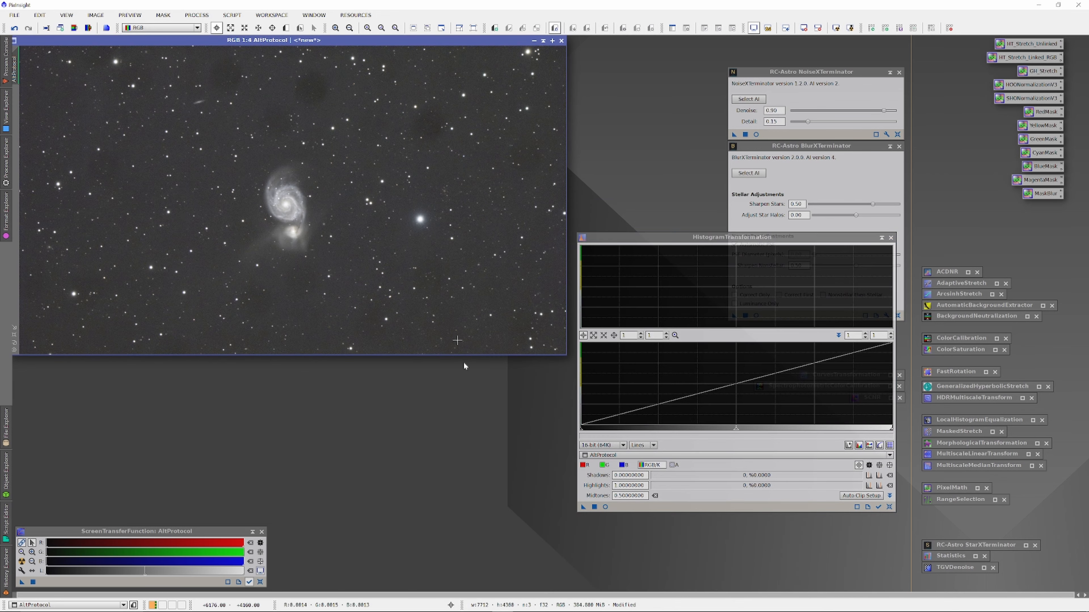
# Target the AltProtocol view in the histogram stretch settings
pyautogui.click(603, 507)
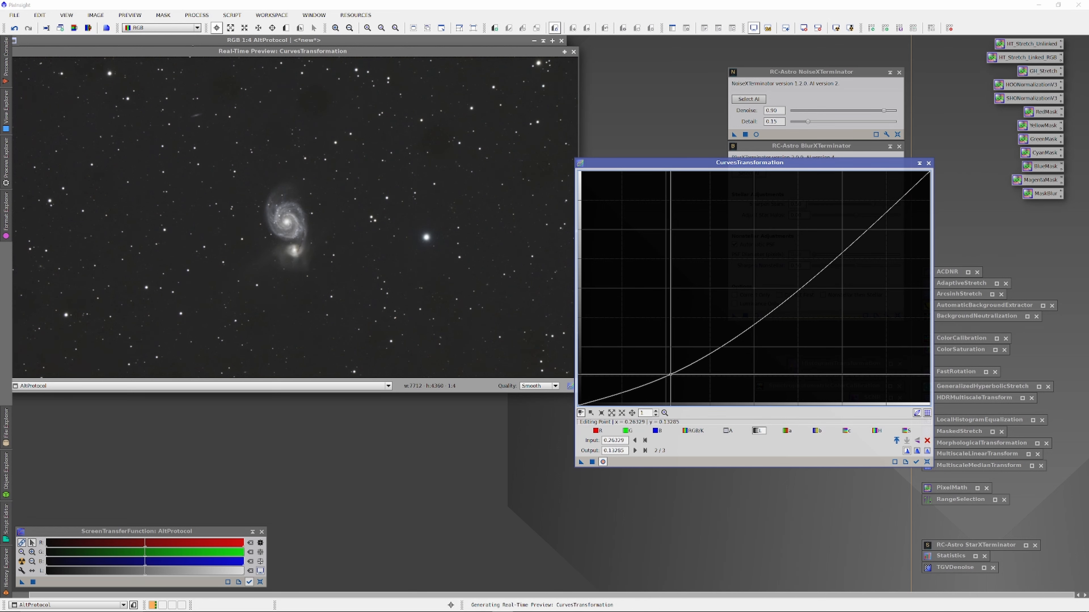
# Pull the shadows down and add a midtone point on the AltProtocol curve
pyautogui.moveTo(671, 375); pyautogui.dragTo(670, 378)
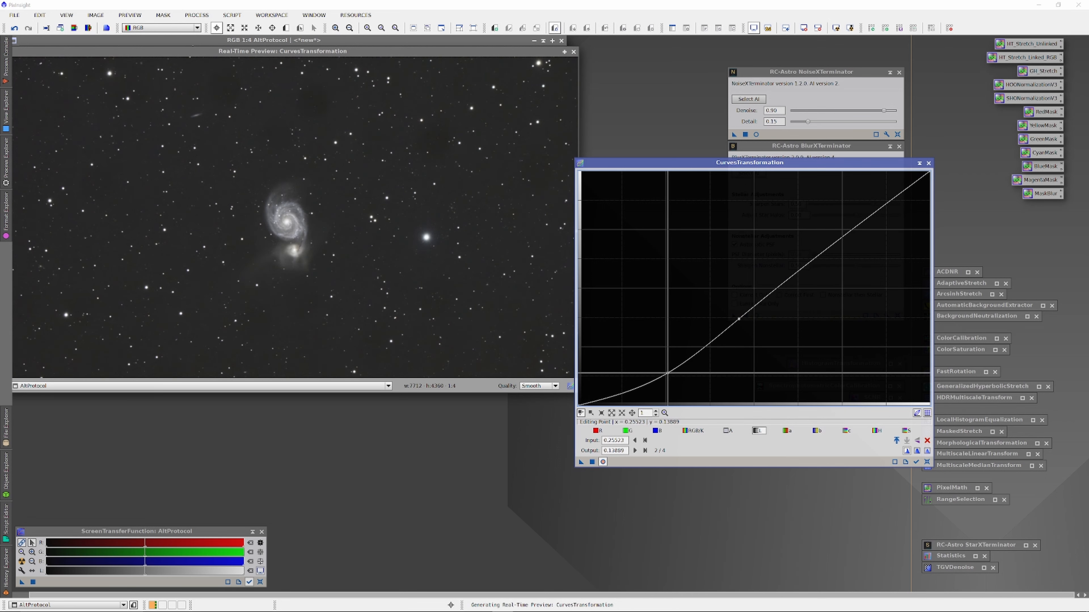
pyautogui.moveTo(739, 314); pyautogui.dragTo(739, 317)
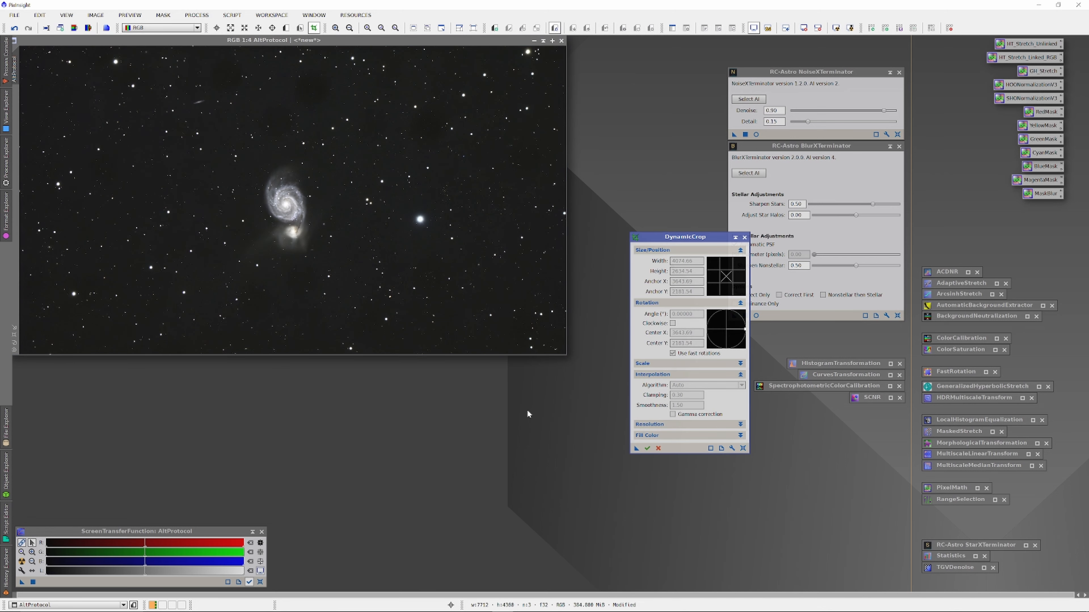
pyautogui.moveTo(318, 233)
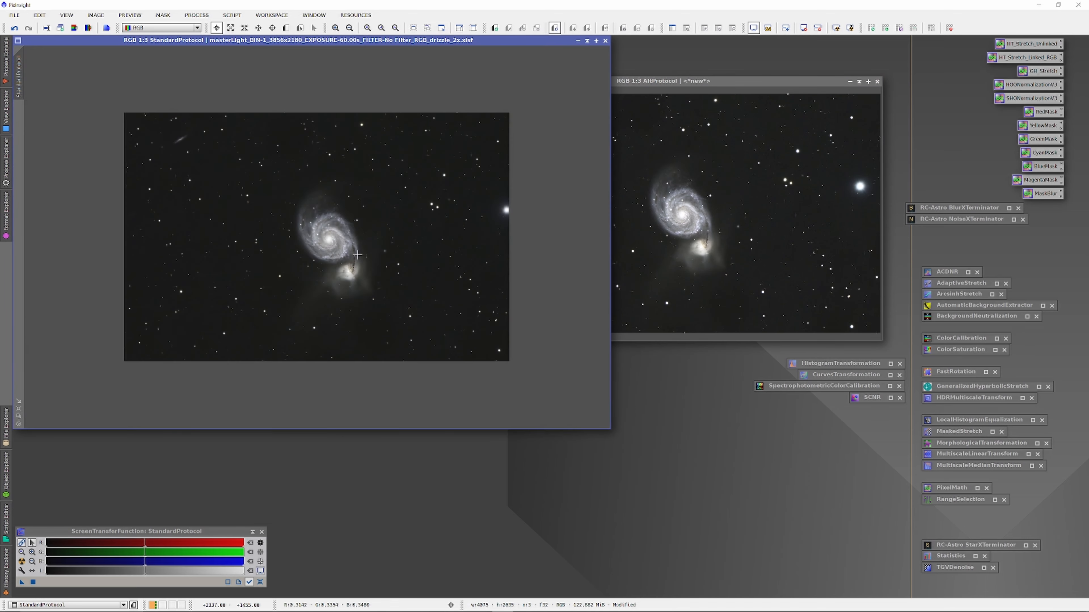
pyautogui.moveTo(606, 424)
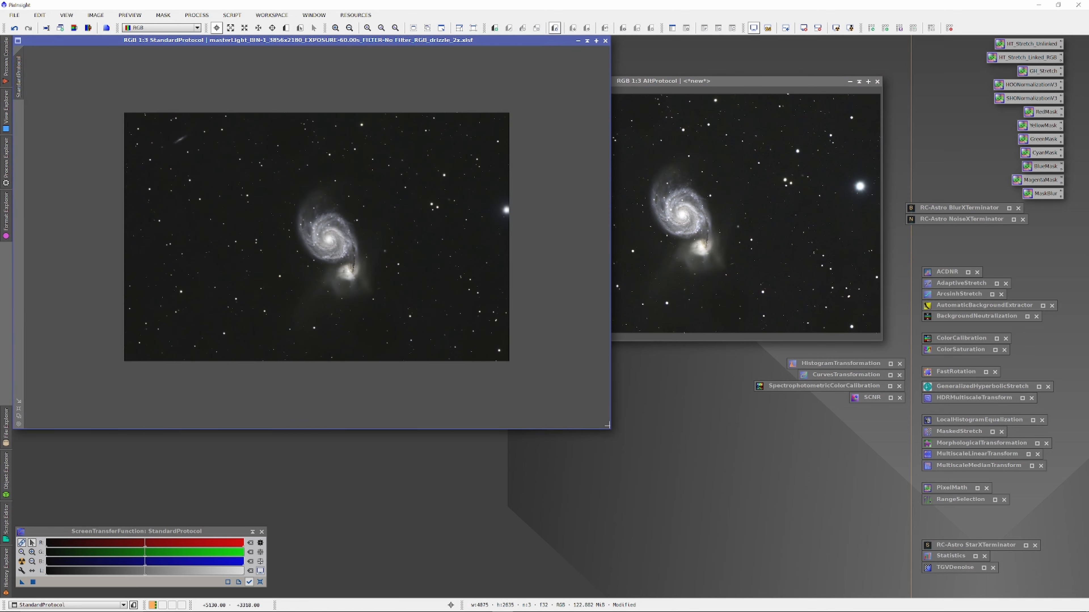
pyautogui.moveTo(613, 436)
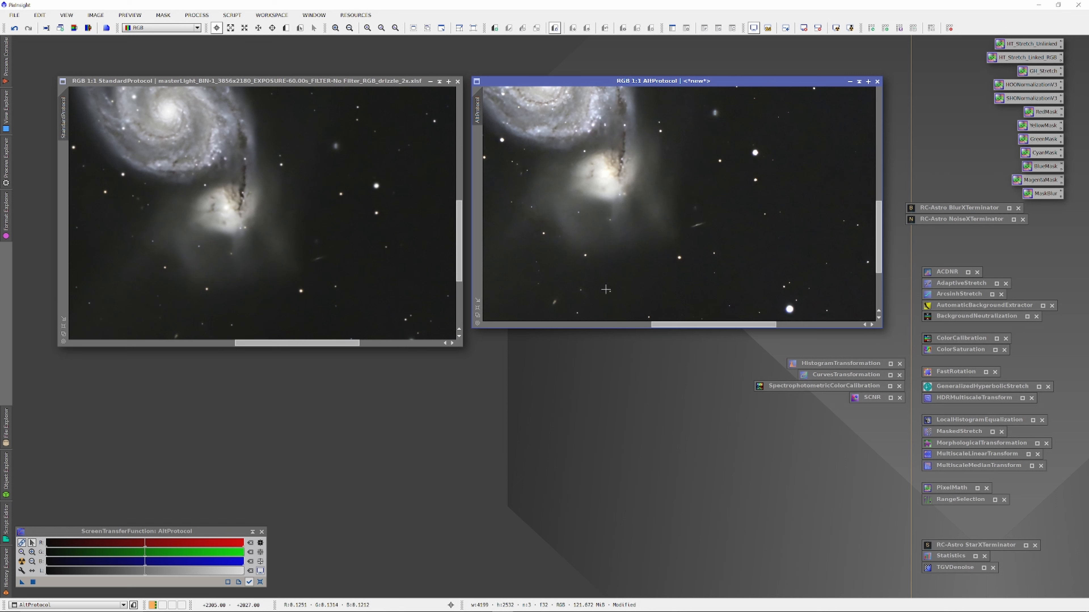
pyautogui.moveTo(310, 245)
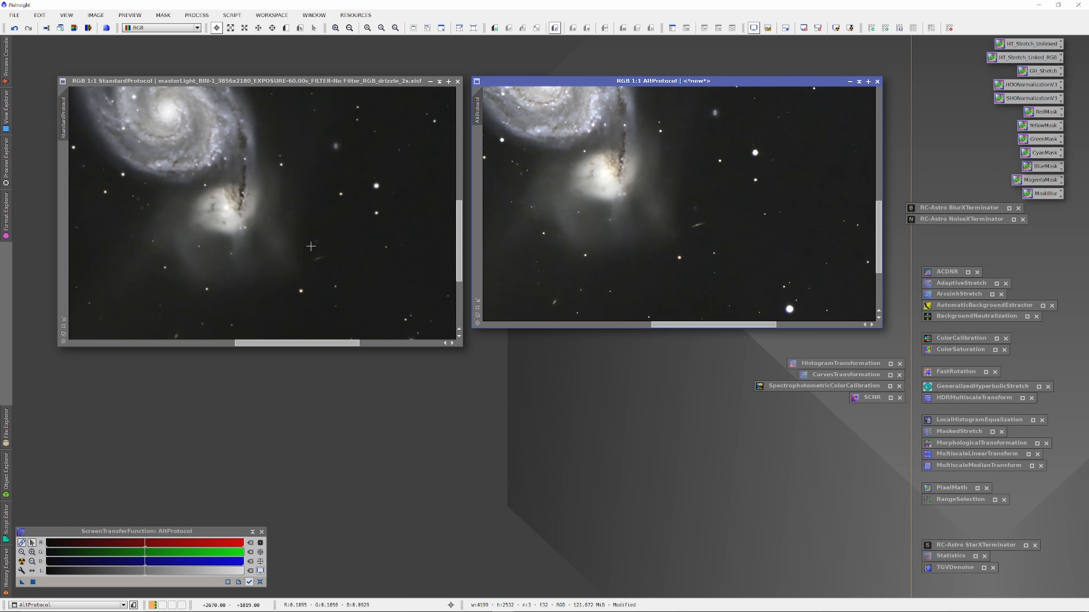
pyautogui.moveTo(595, 208)
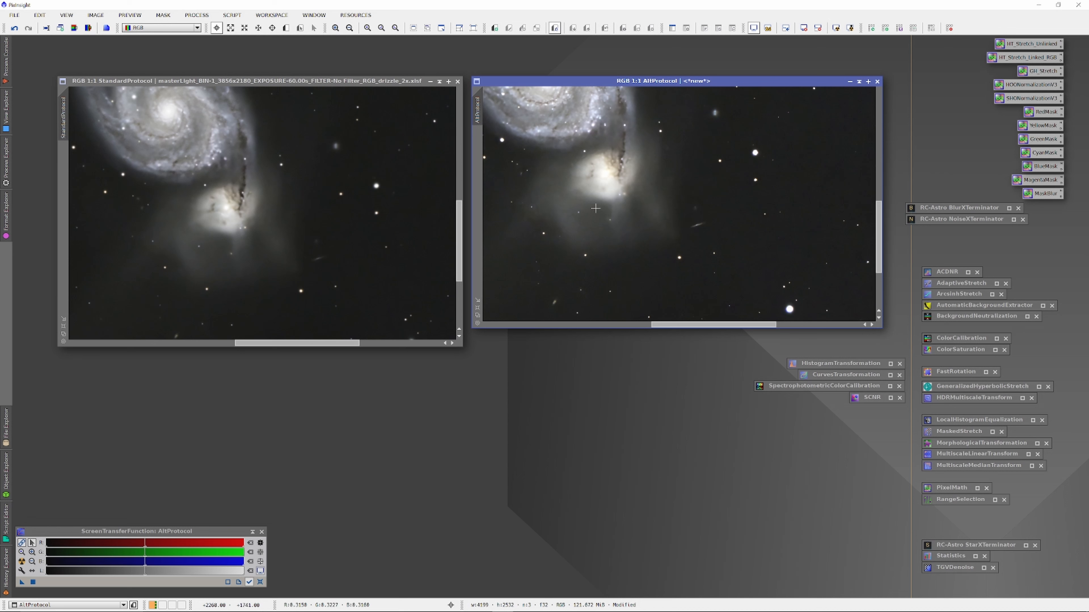
pyautogui.moveTo(615, 183)
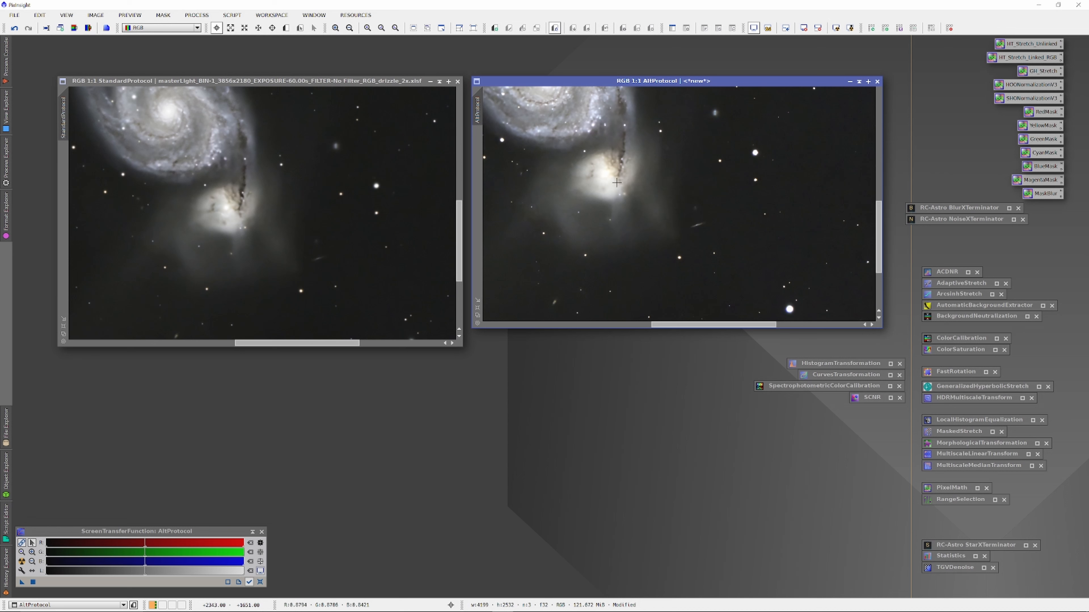
# Pan the view from the companion galaxy toward the main spiral
pyautogui.moveTo(615, 183); pyautogui.dragTo(688, 213)
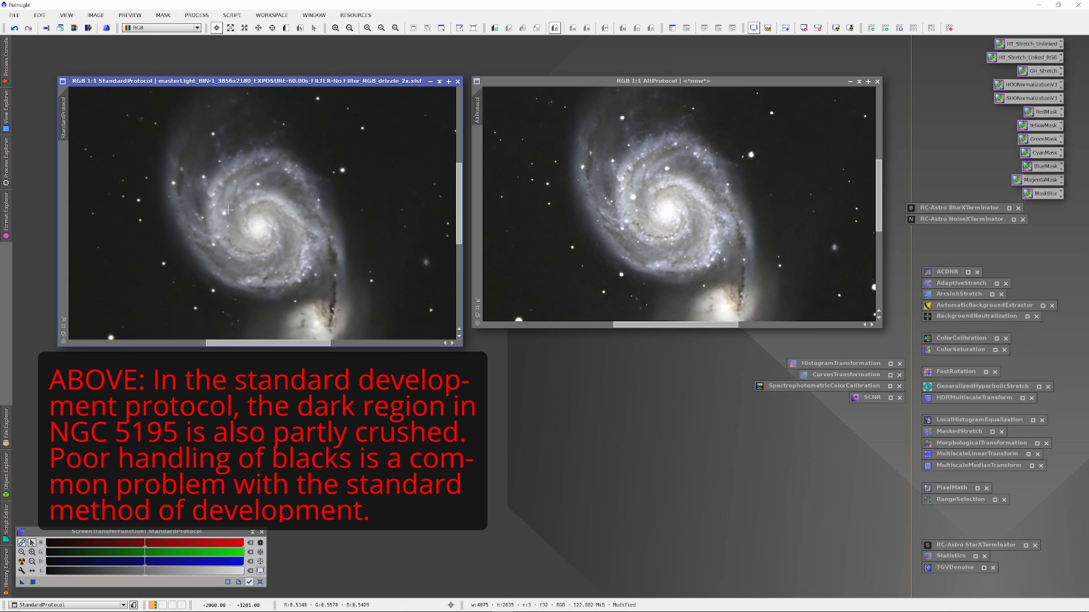
pyautogui.moveTo(177, 180)
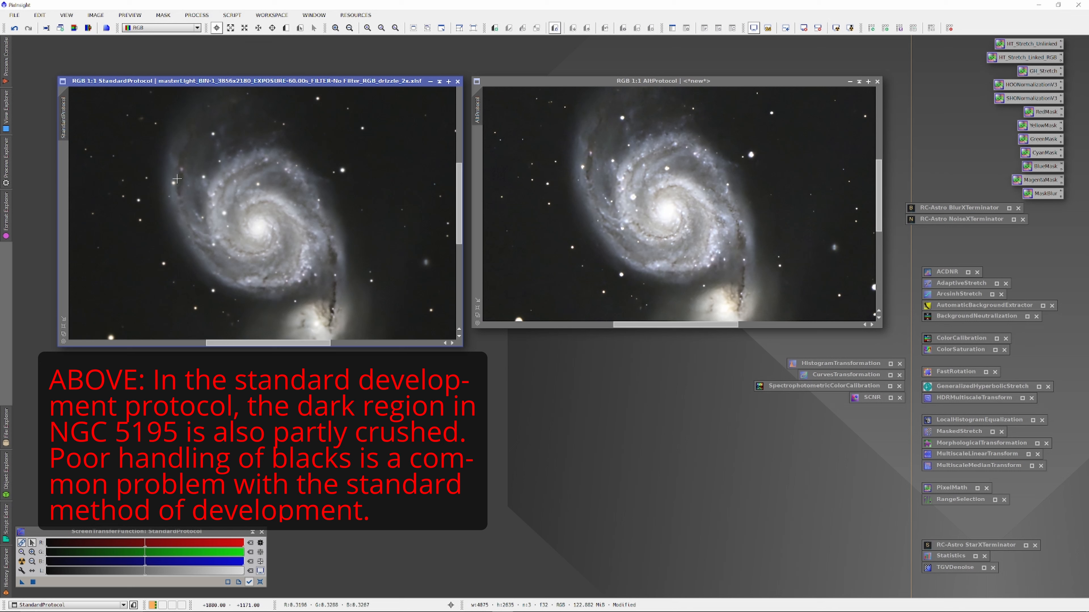
pyautogui.moveTo(590, 154)
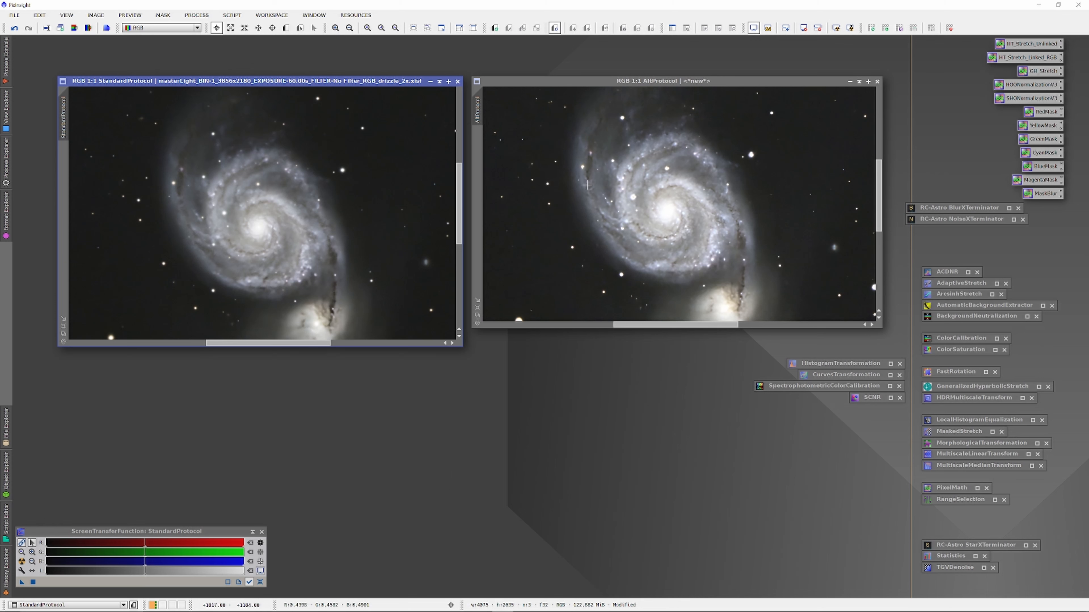
pyautogui.moveTo(264, 287)
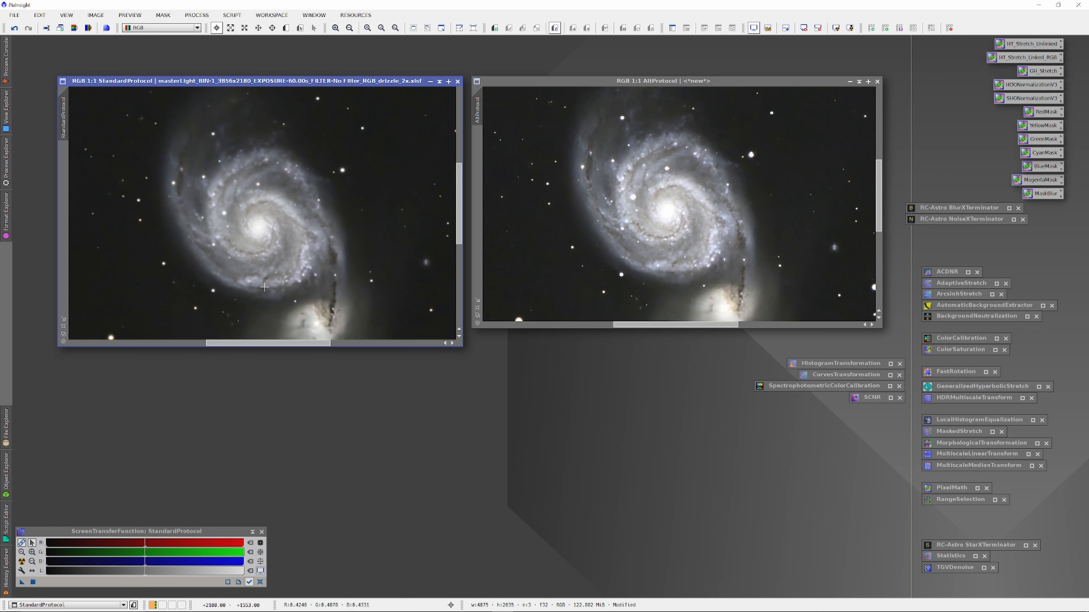
pyautogui.moveTo(587, 219)
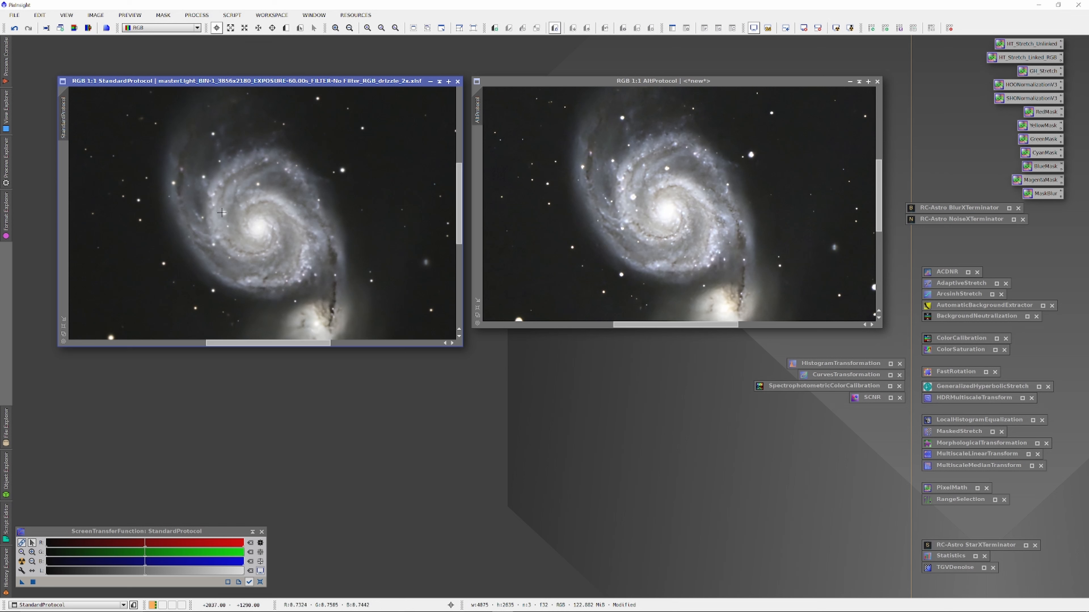
pyautogui.moveTo(290, 245)
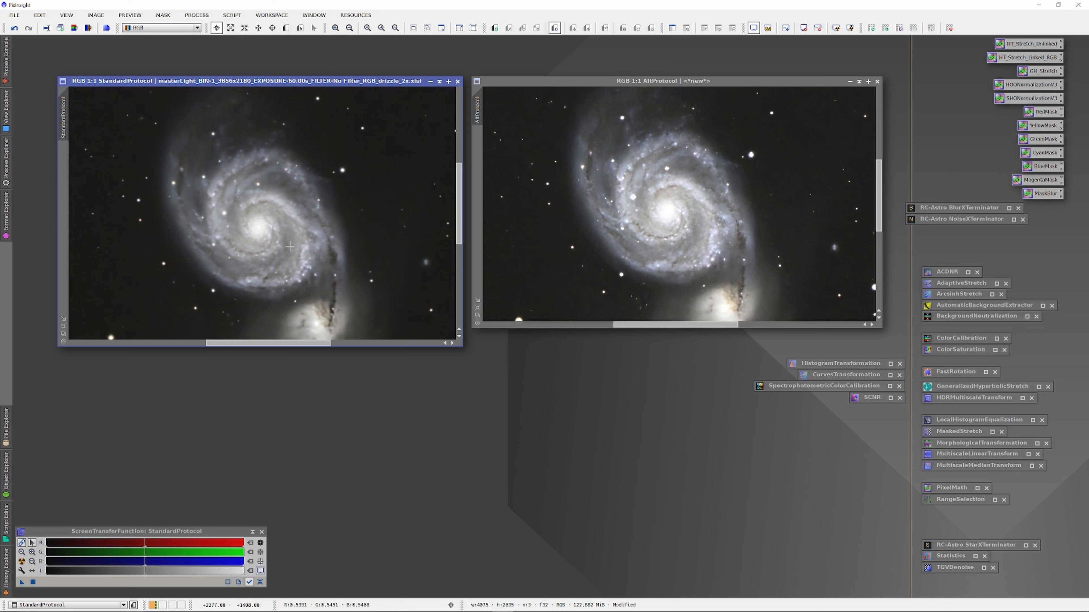
pyautogui.moveTo(615, 202)
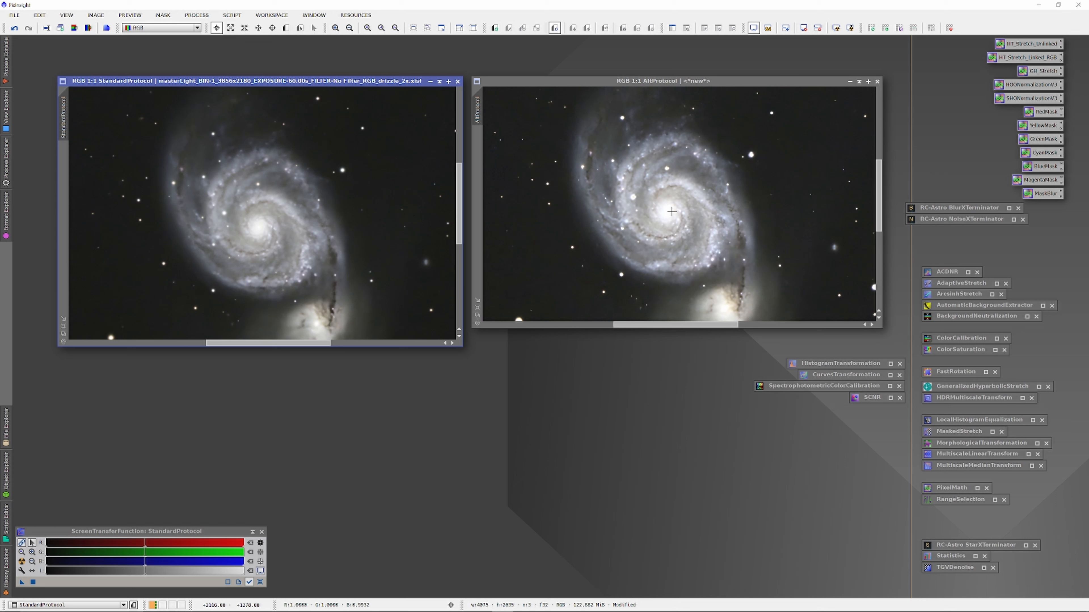
pyautogui.moveTo(309, 271)
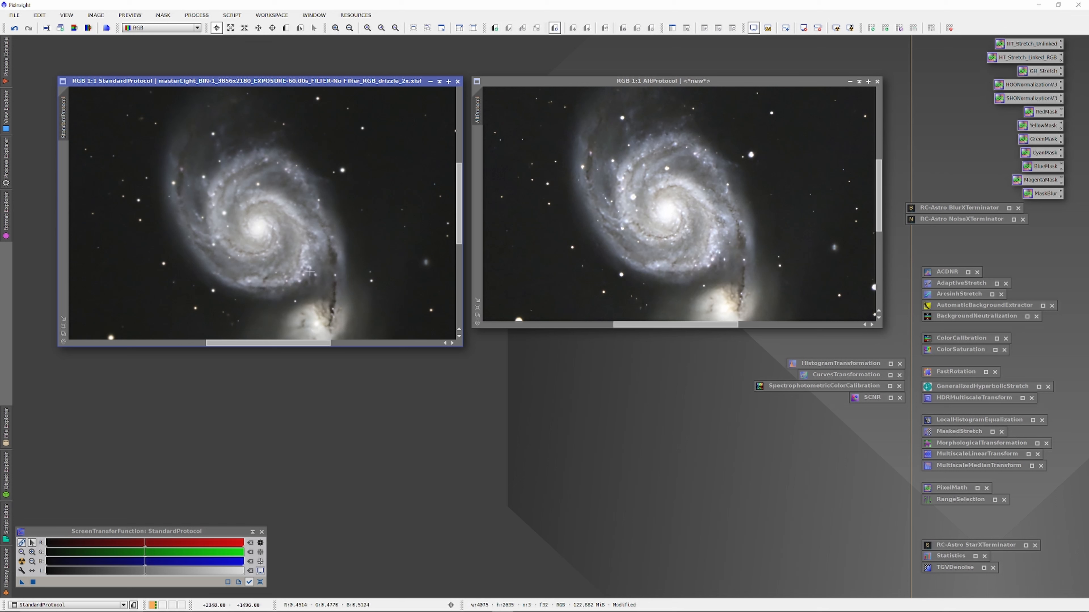
pyautogui.moveTo(260, 242)
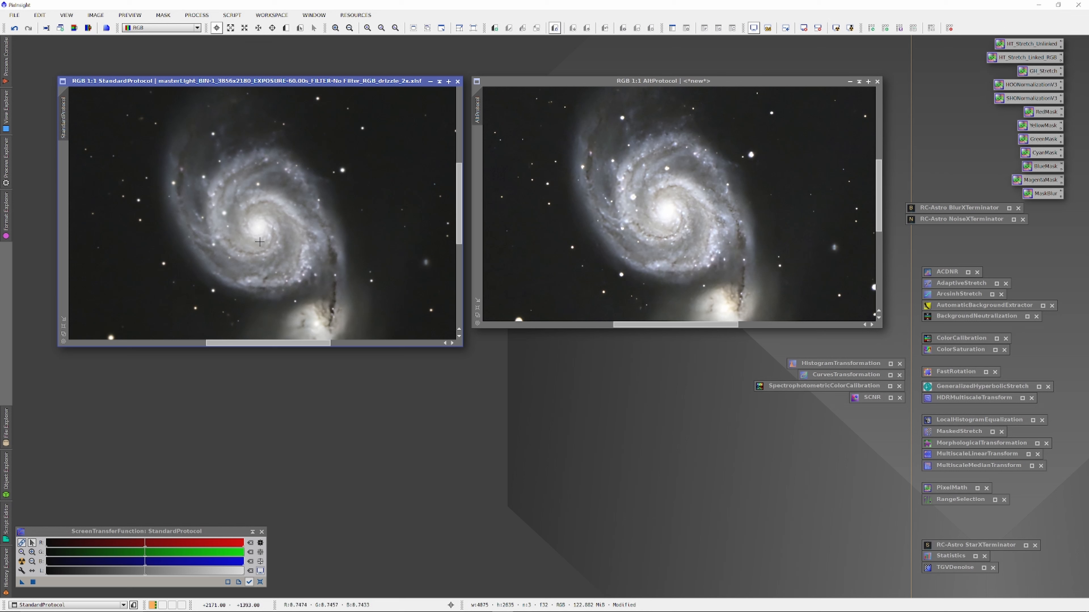
pyautogui.moveTo(269, 315)
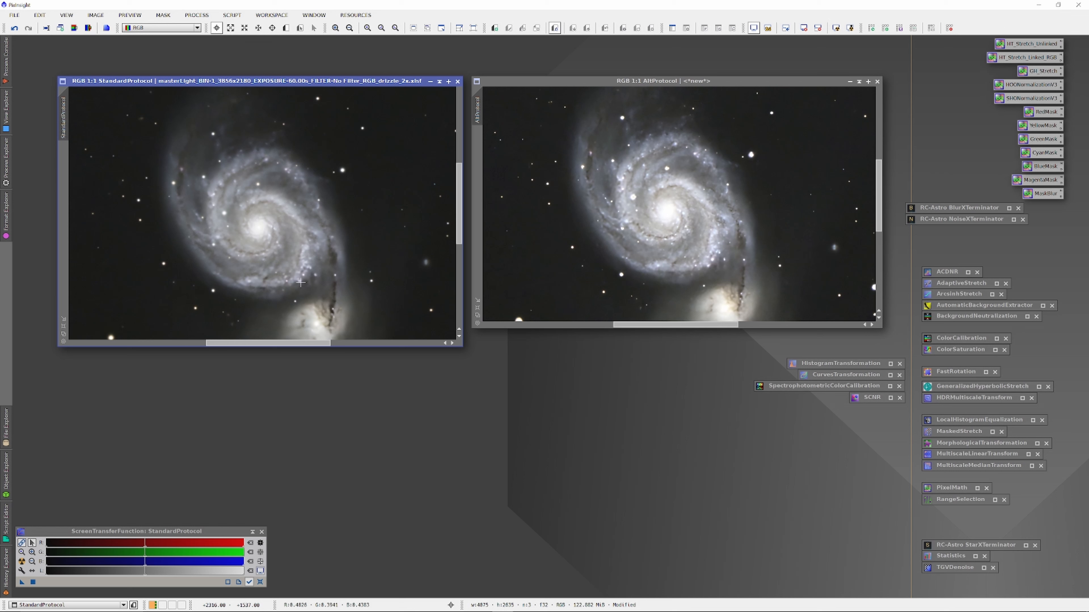
pyautogui.moveTo(364, 304)
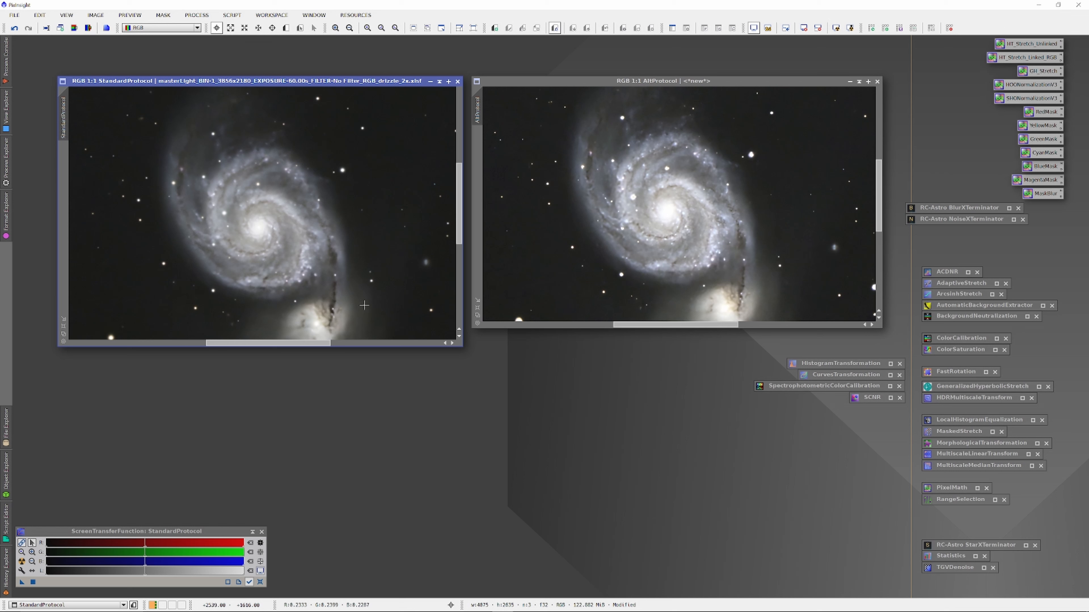
pyautogui.moveTo(281, 200)
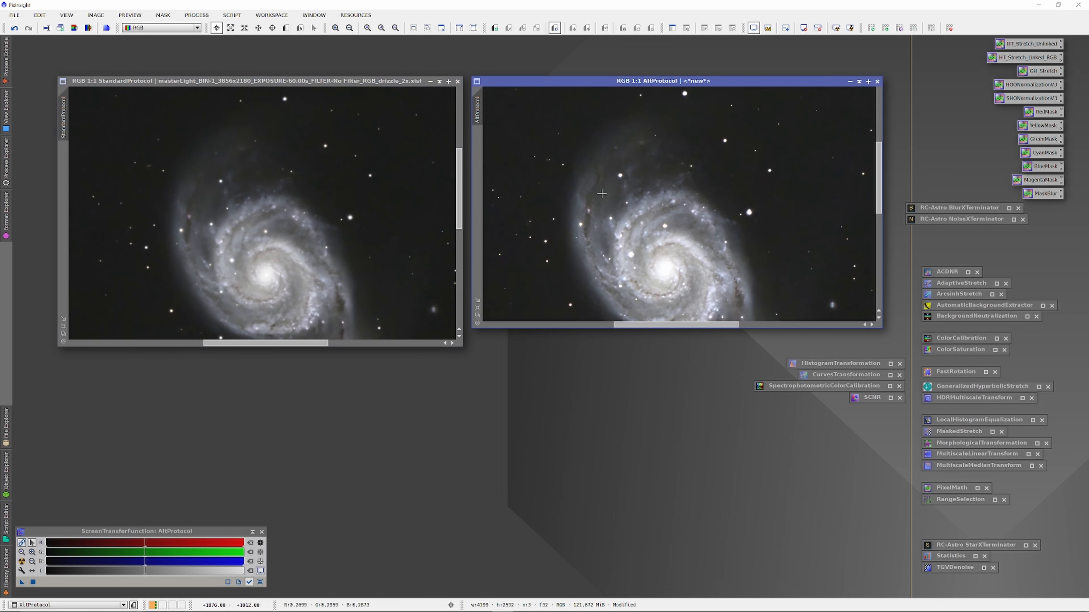
pyautogui.moveTo(596, 160)
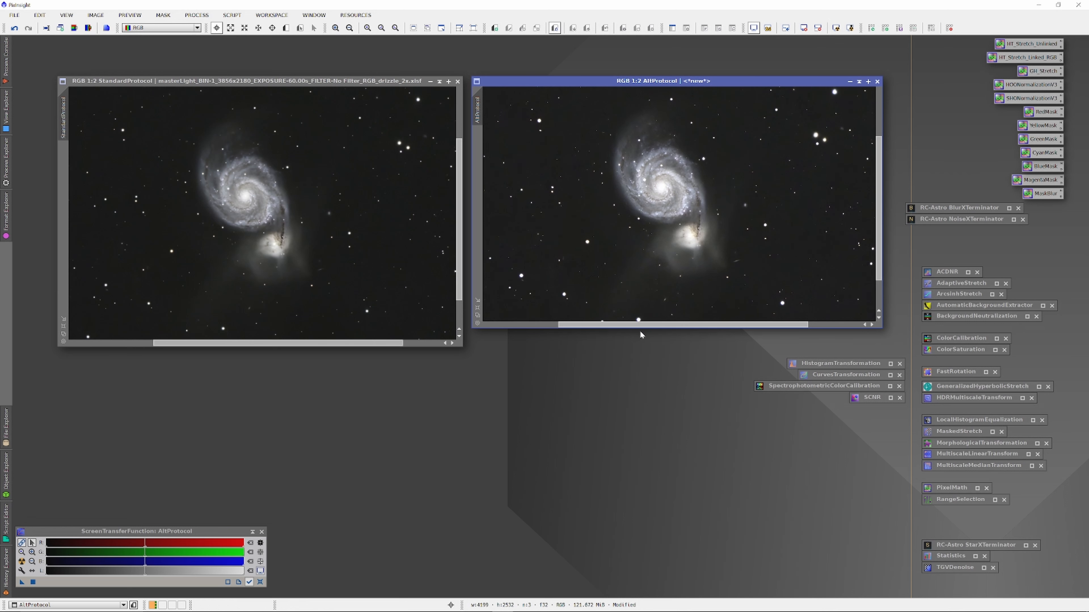
pyautogui.moveTo(527, 377)
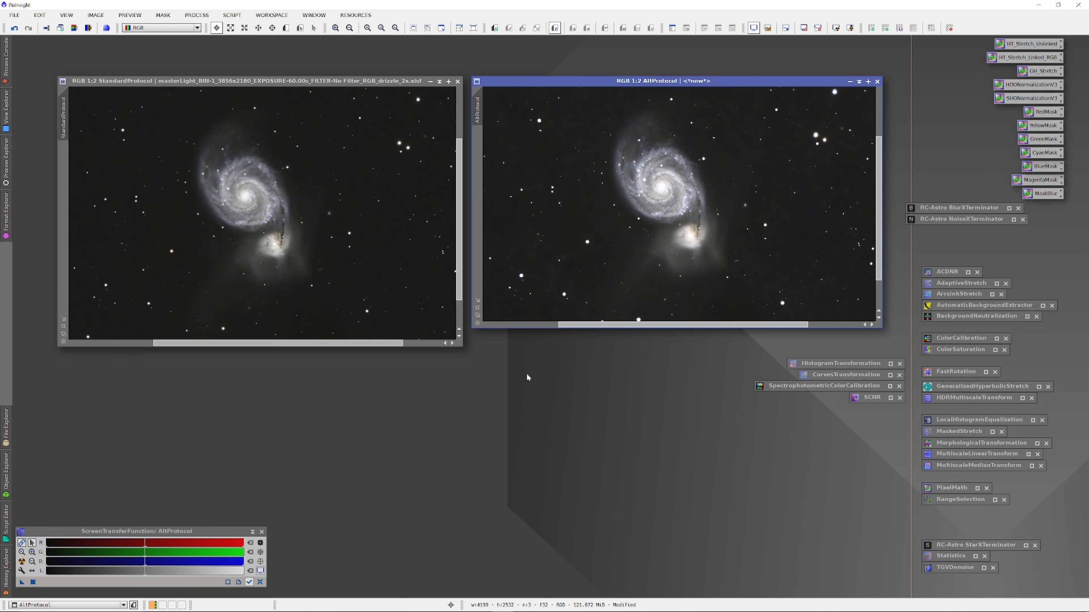
pyautogui.moveTo(489, 414)
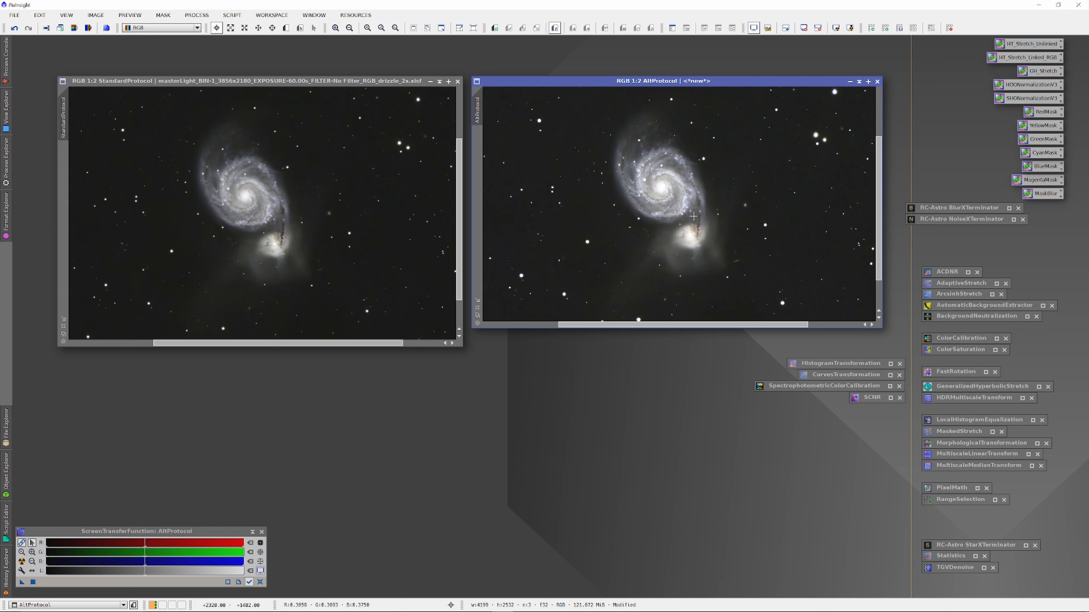
pyautogui.moveTo(236, 230)
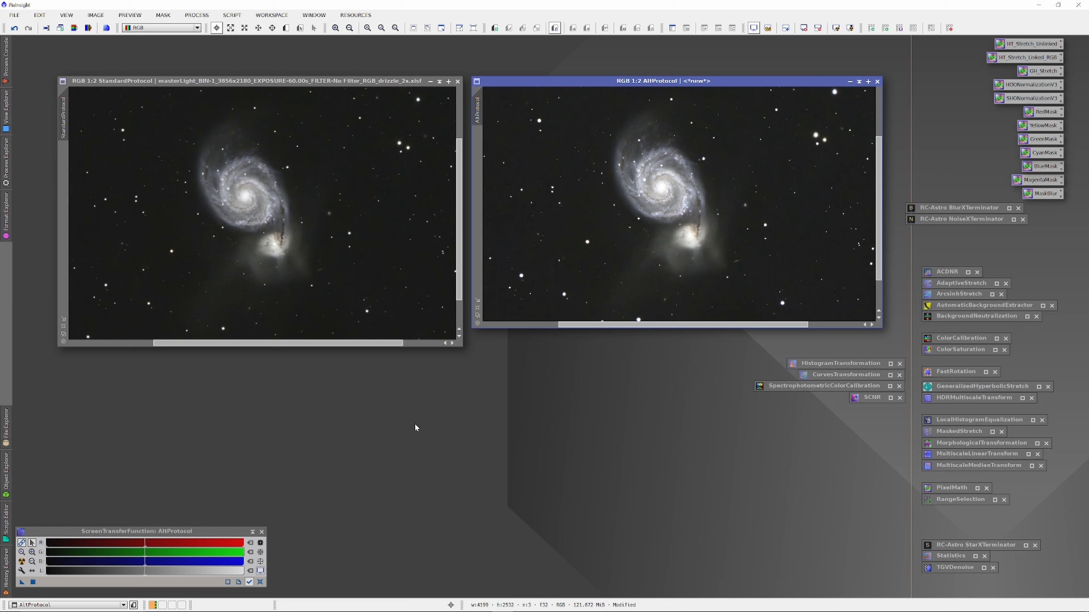
pyautogui.moveTo(327, 400)
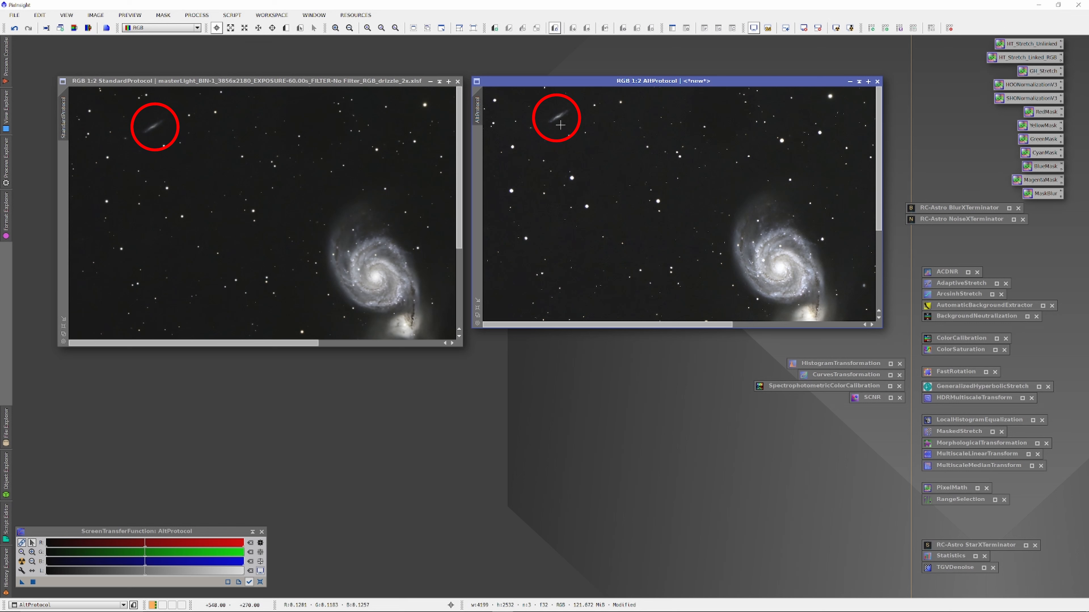
pyautogui.moveTo(142, 139)
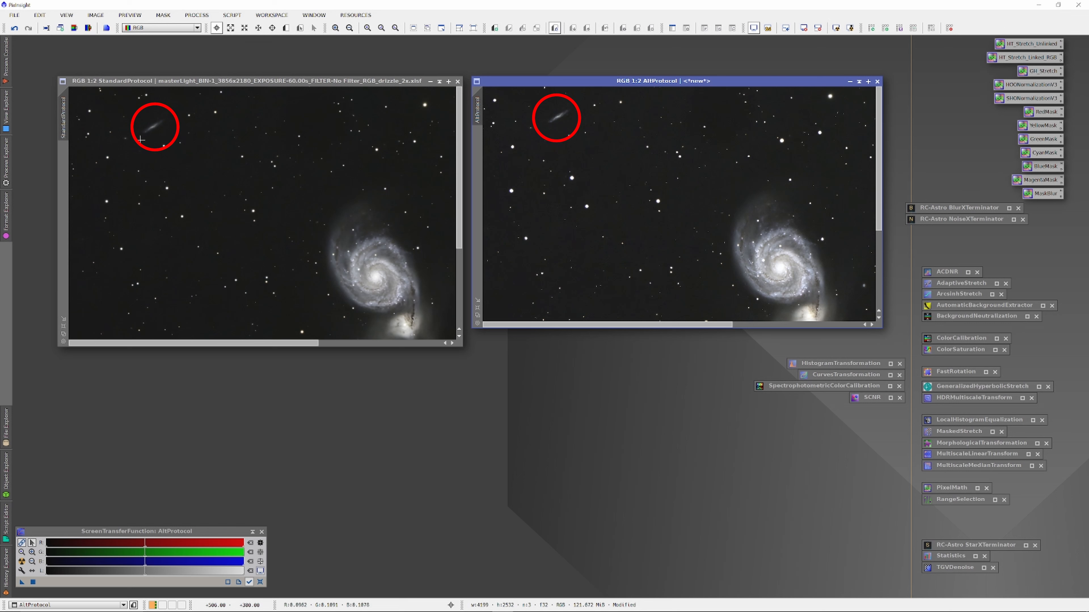
pyautogui.moveTo(317, 446)
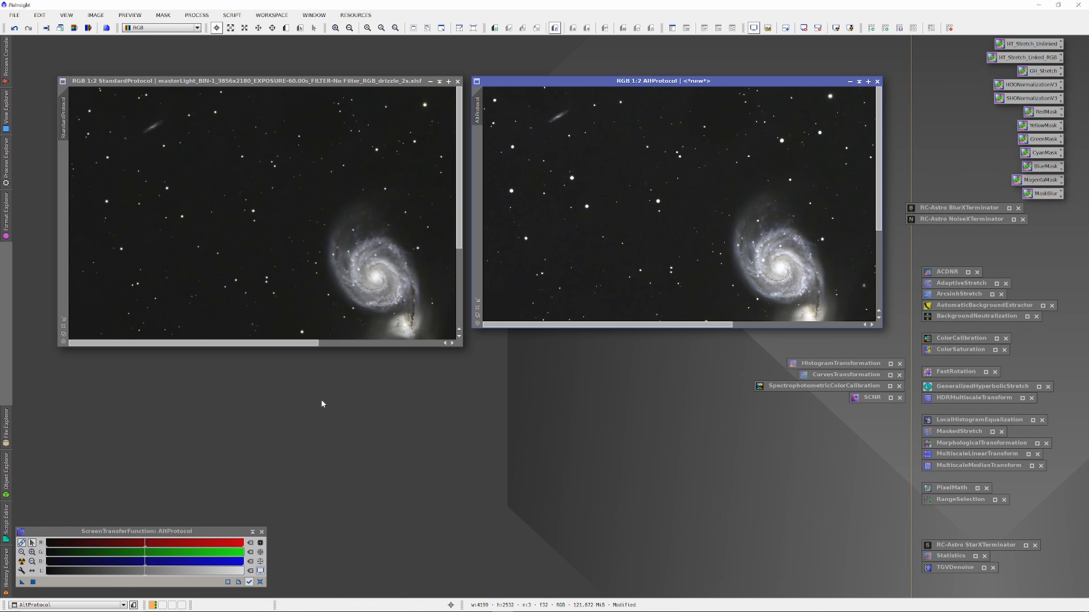
pyautogui.moveTo(179, 217)
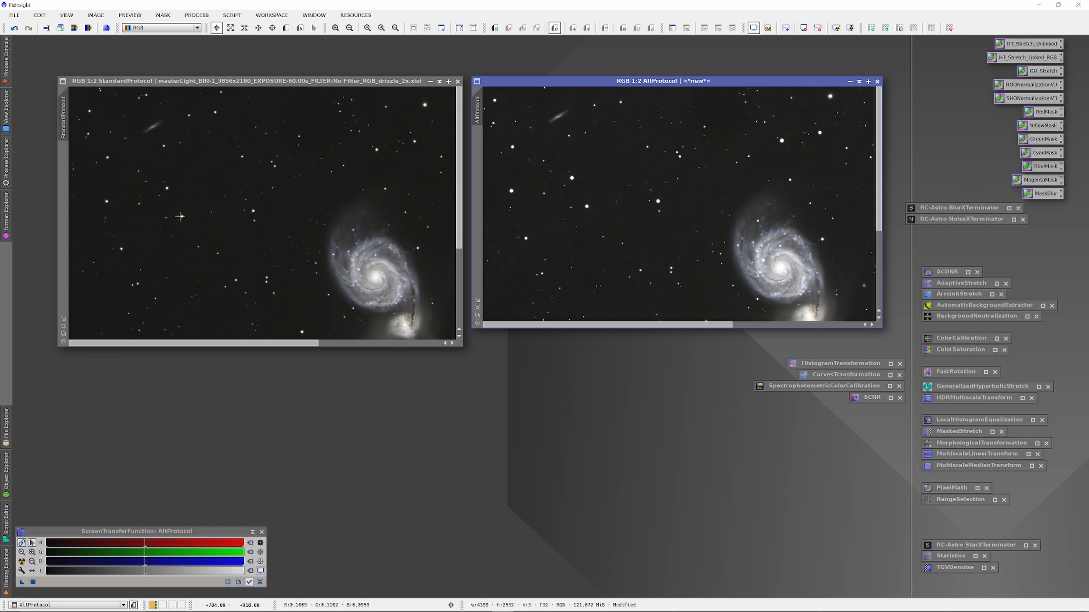
pyautogui.moveTo(587, 207)
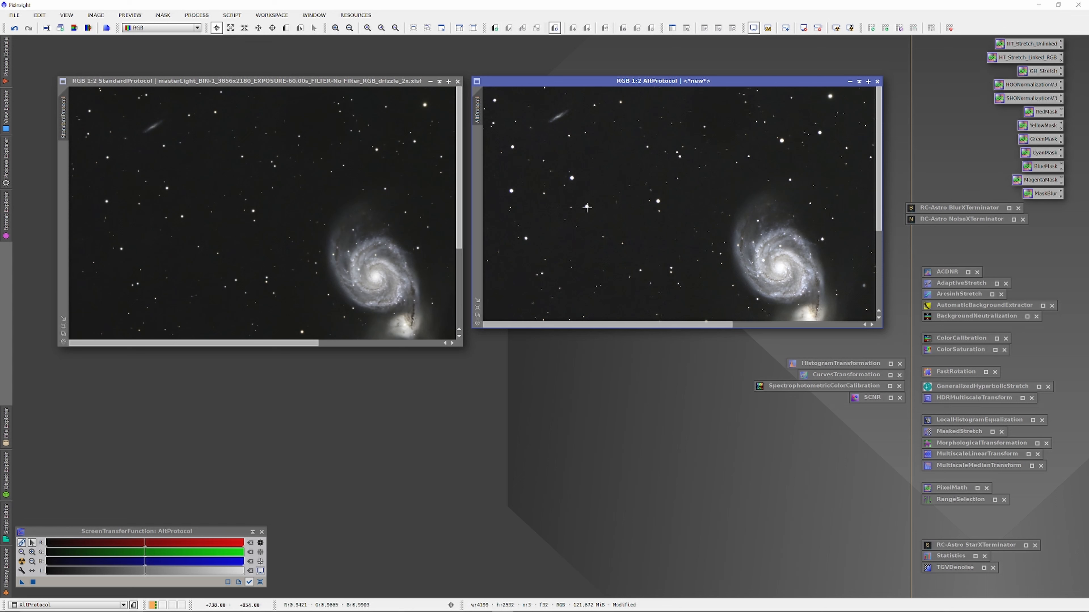
pyautogui.moveTo(159, 199)
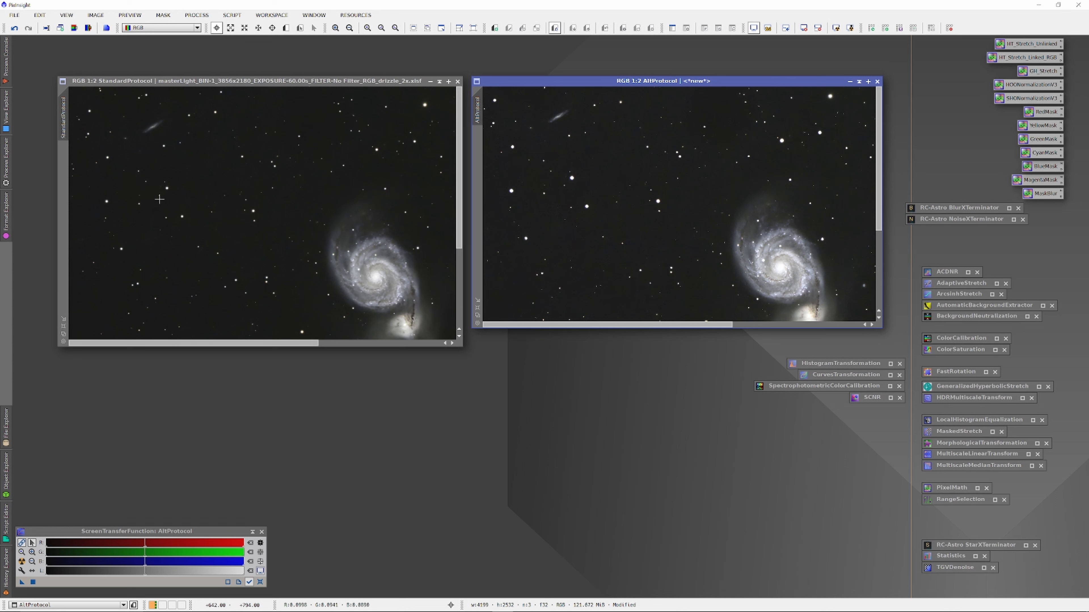
pyautogui.moveTo(173, 220)
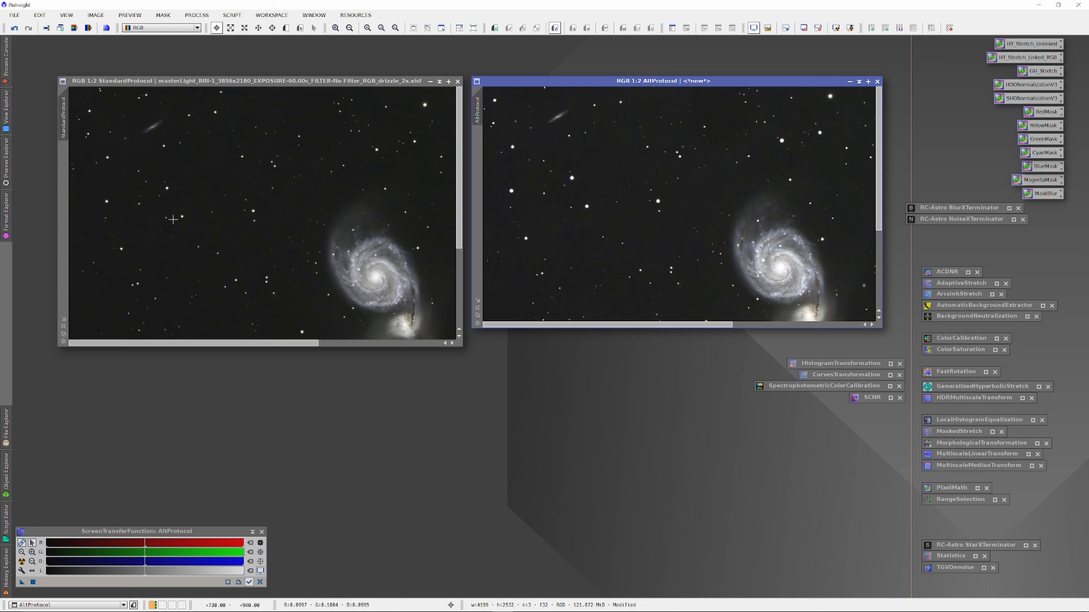
pyautogui.moveTo(159, 250)
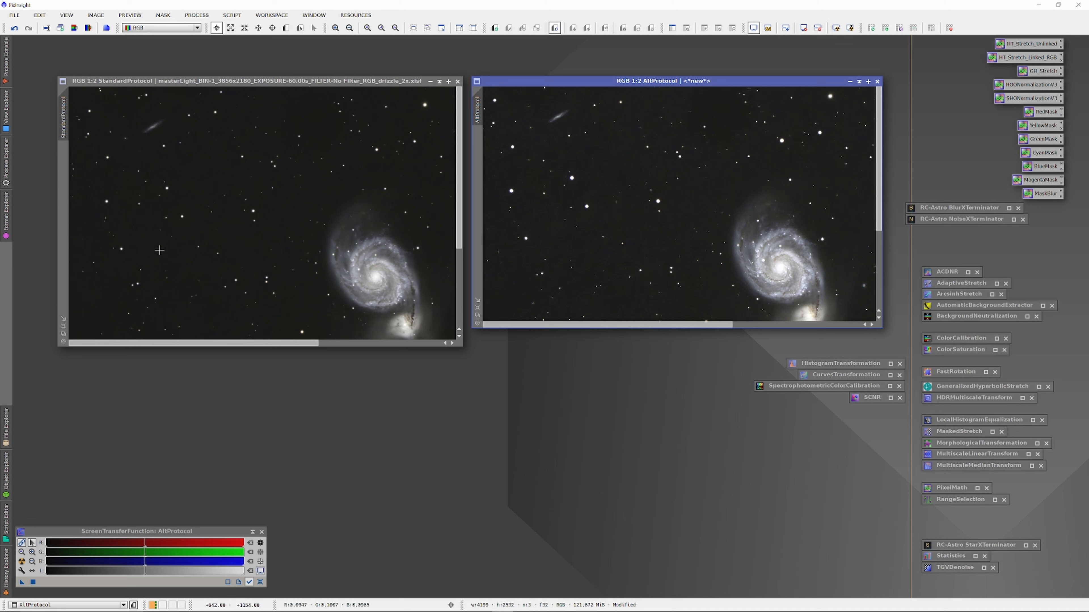
pyautogui.moveTo(343, 318)
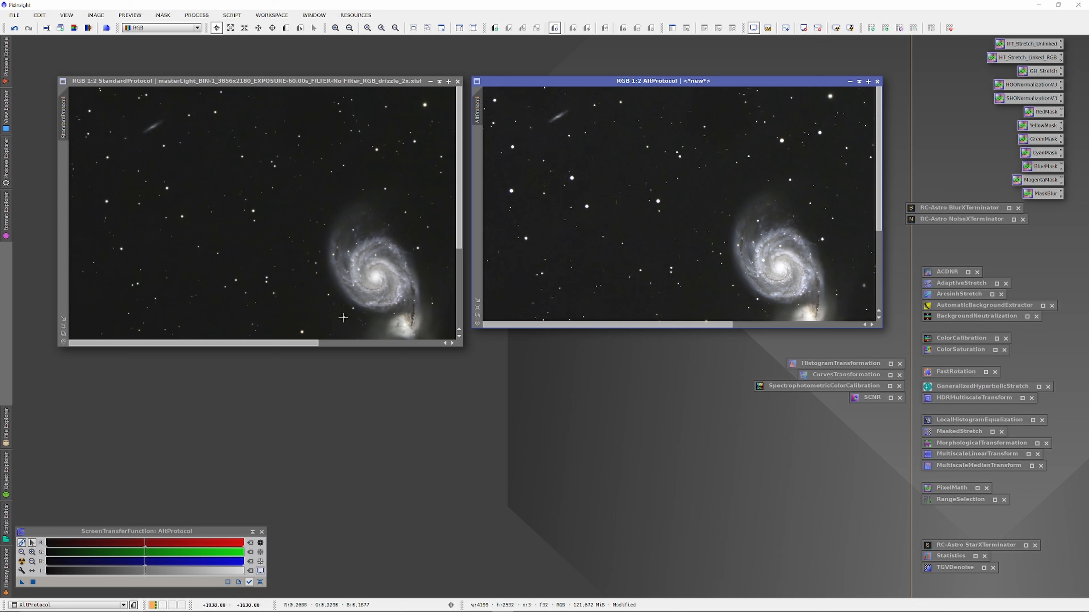
pyautogui.moveTo(441, 486)
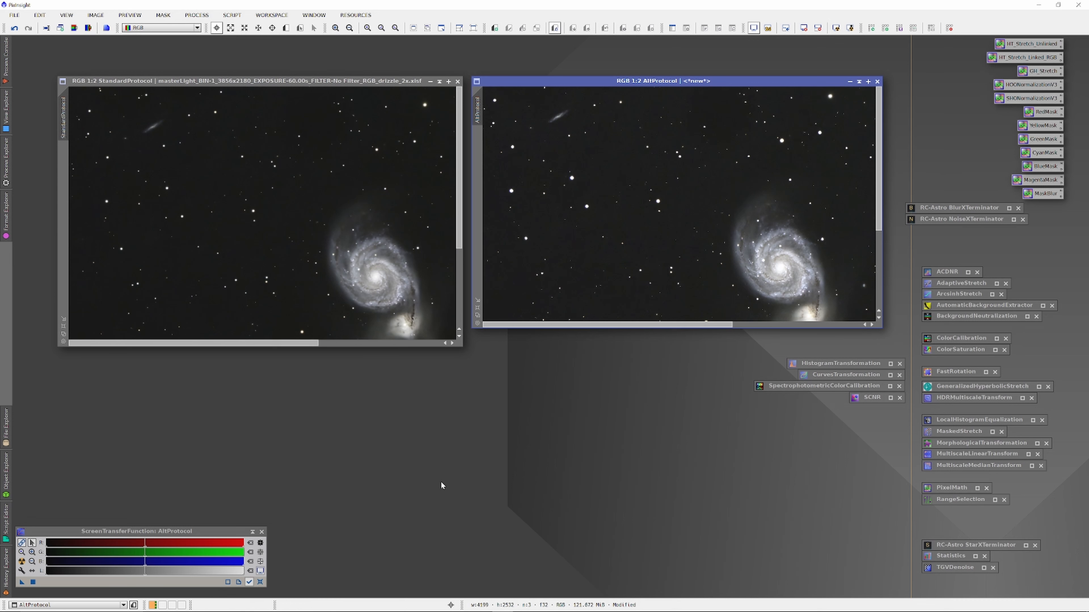
pyautogui.moveTo(311, 298)
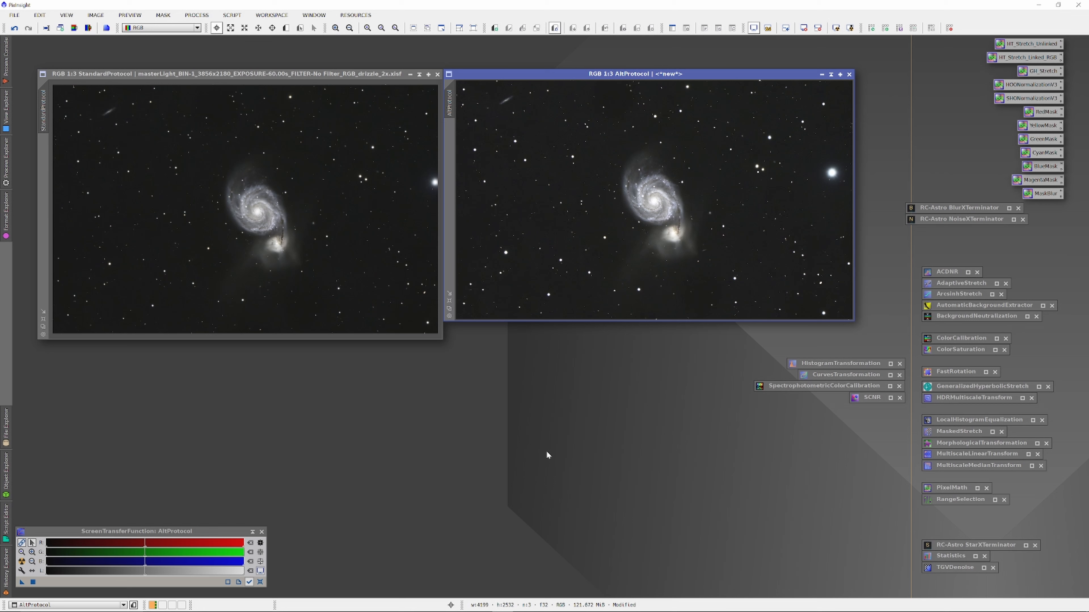
pyautogui.moveTo(427, 428)
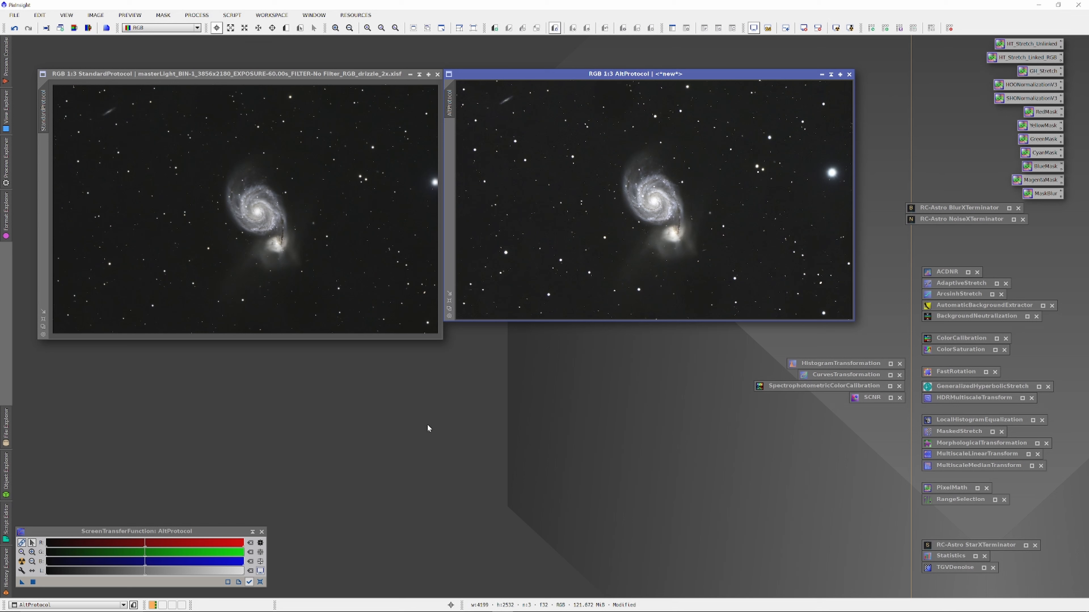